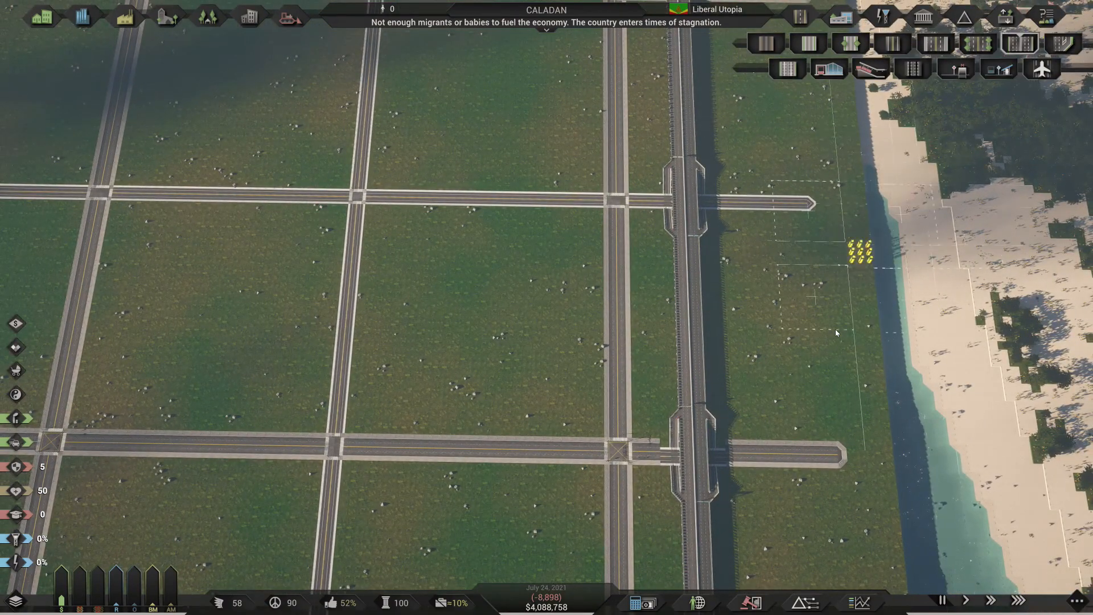
Zoom out from the beachside interchange to view the whole road and highway grid.
scroll("down", 3)
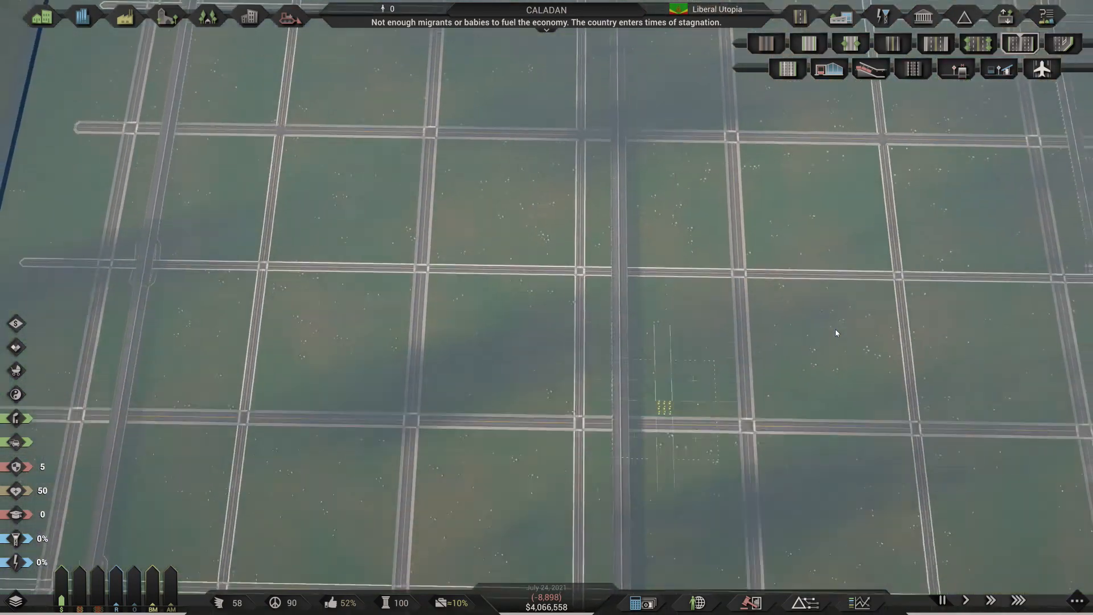
Move the view onto the elevated highway crossing above the ground roads and crosswalks.
scroll("right", 3)
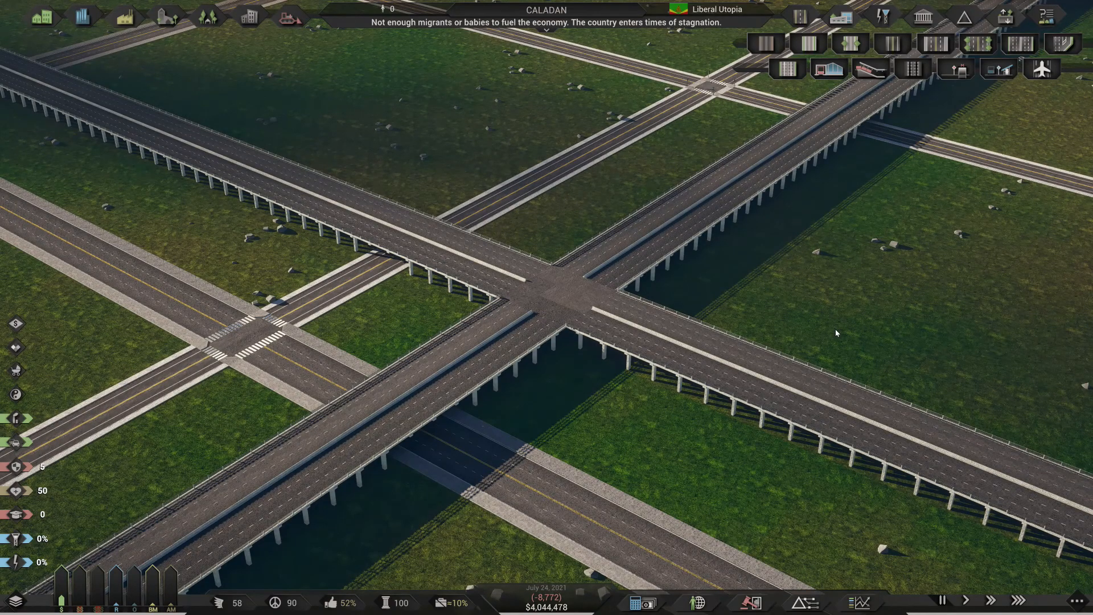
Zoom in and back out to a top-down view of the elevated highway crossing.
scroll("down", 3)
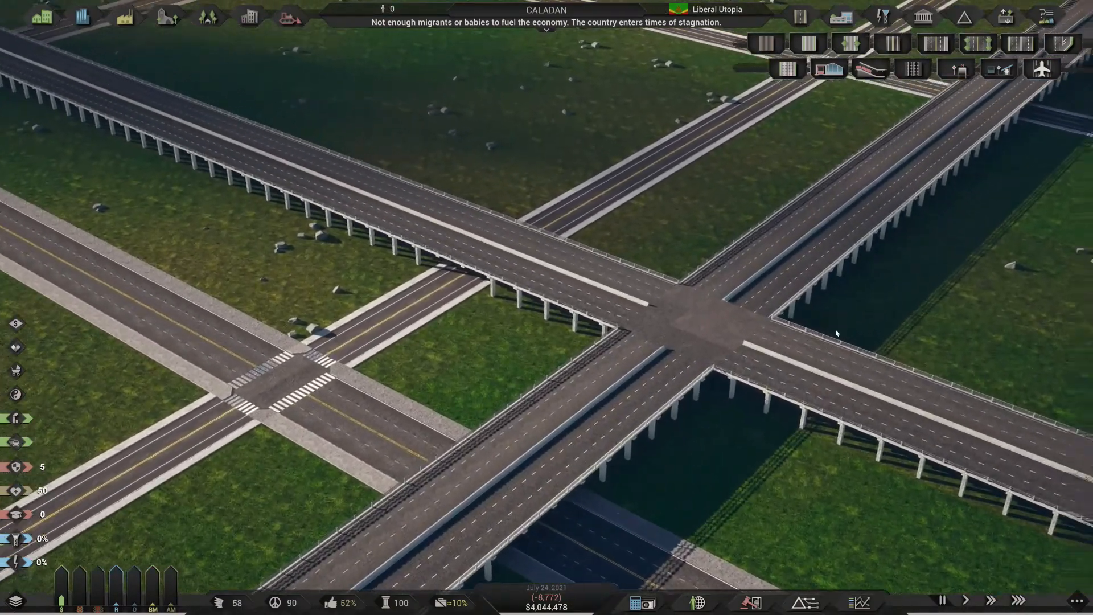
scroll("down", 3)
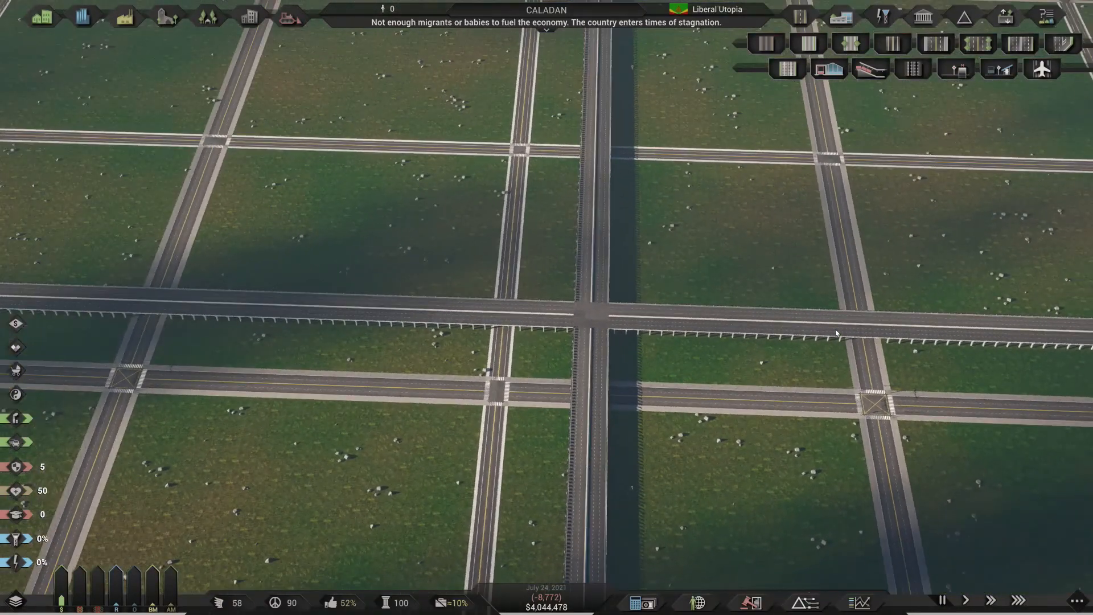
scroll("up", 3)
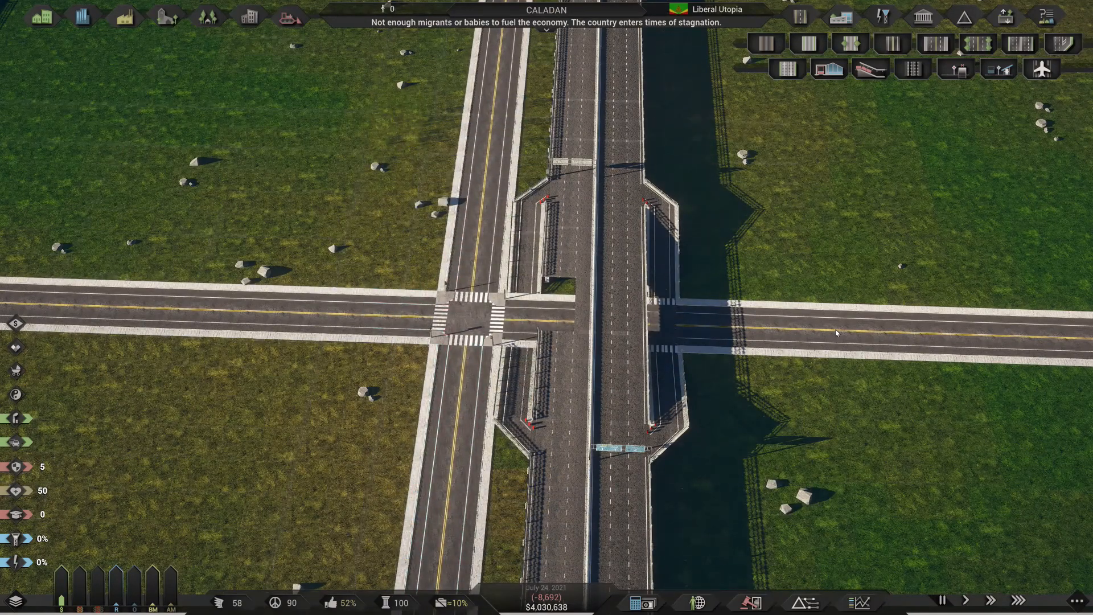
Adjust the zoom while previewing $500 ramps at the highway–road crossings.
scroll("up", 3)
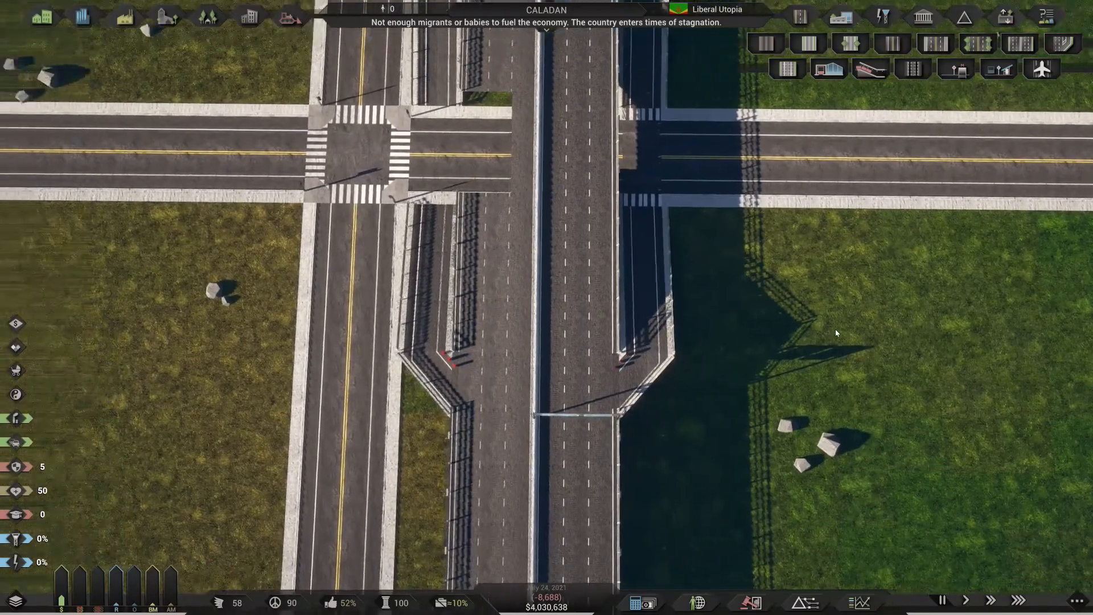
scroll("down", 3)
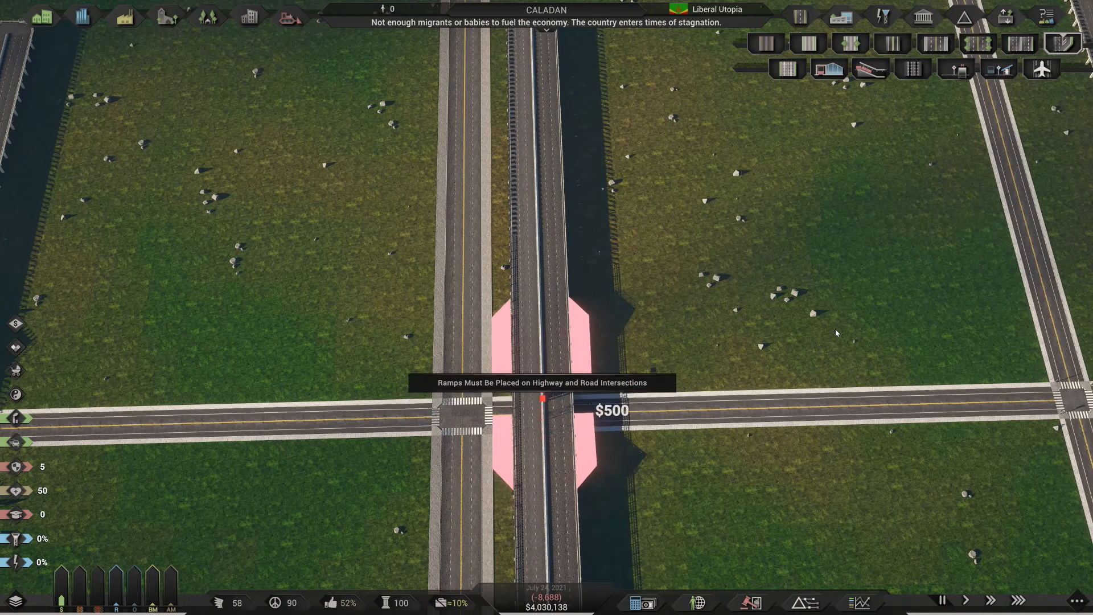
mouse_move(446, 418)
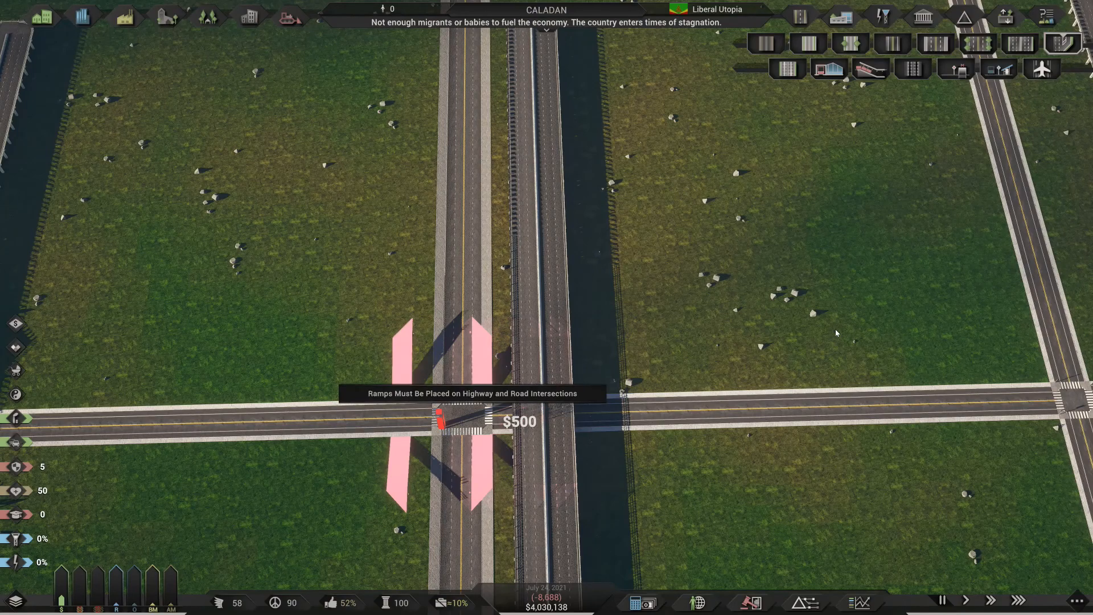
mouse_move(433, 404)
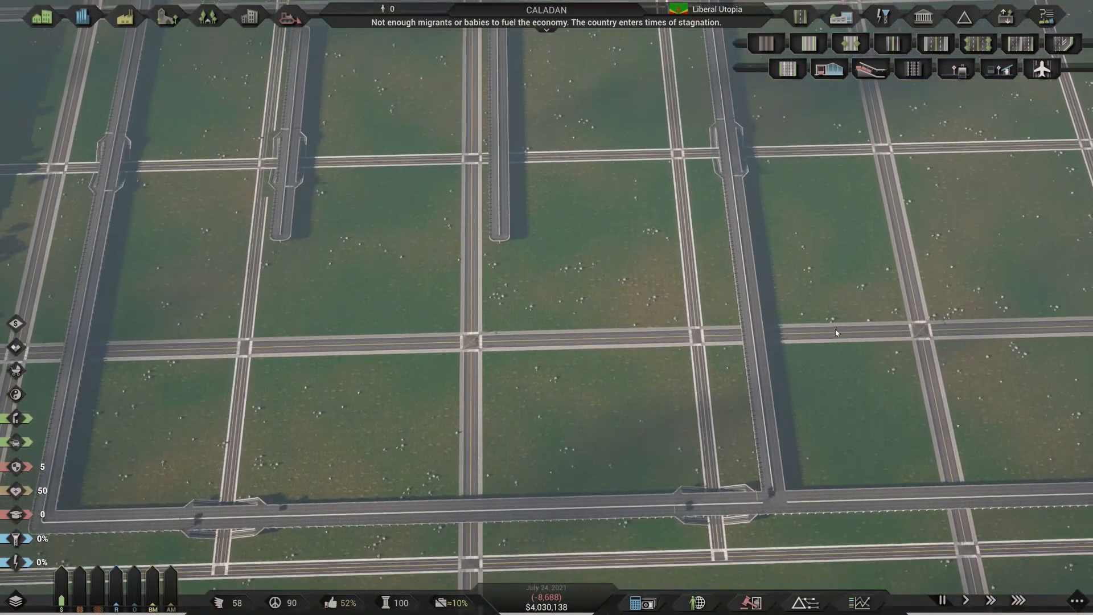
scroll("down", 3)
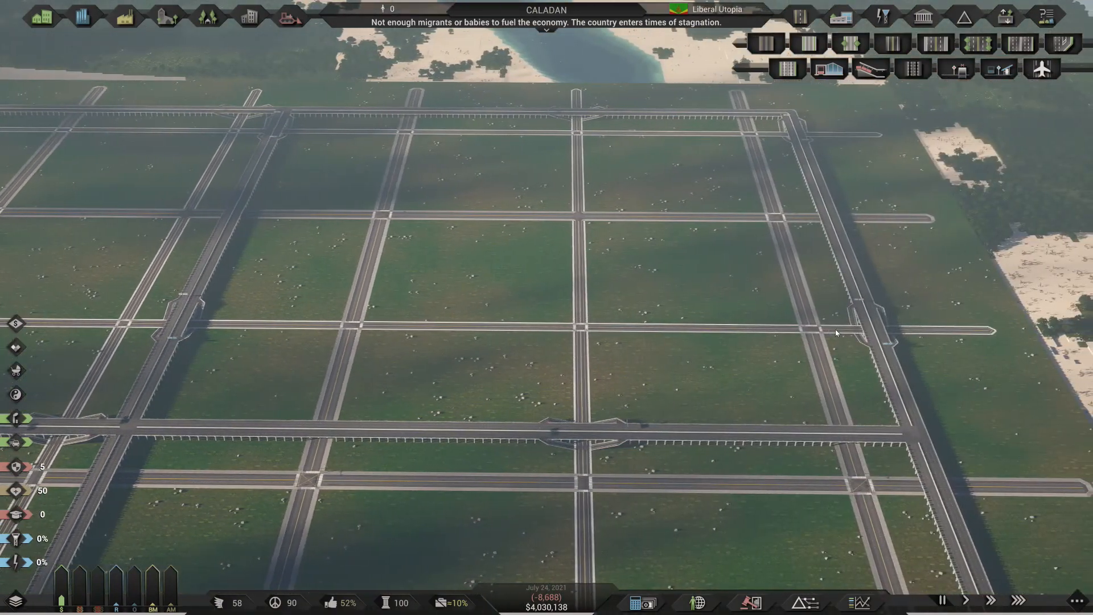
scroll("down", 3)
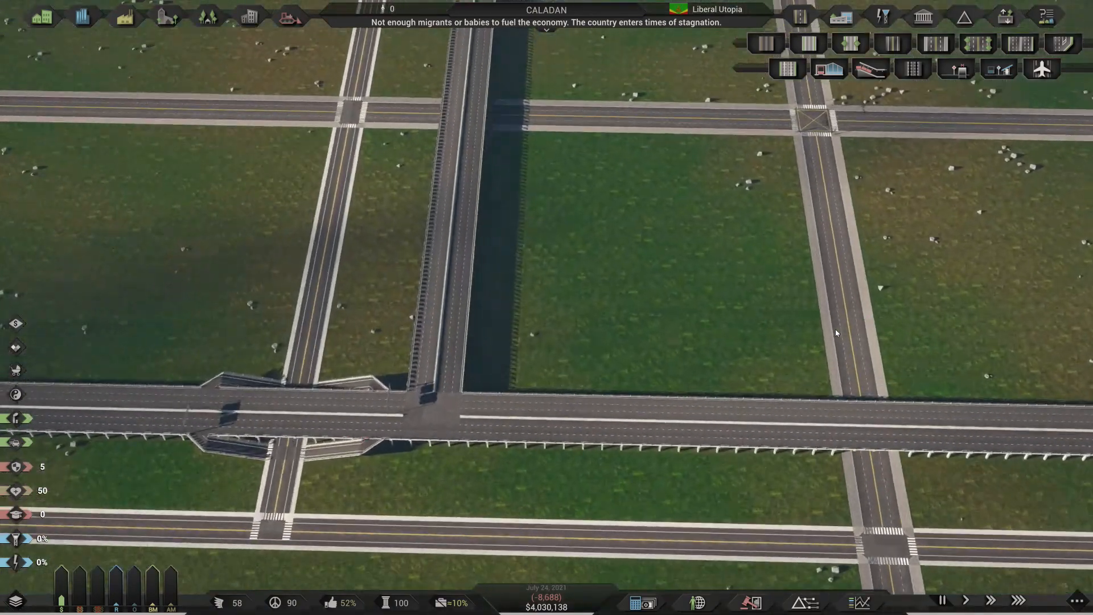
scroll("up", 3)
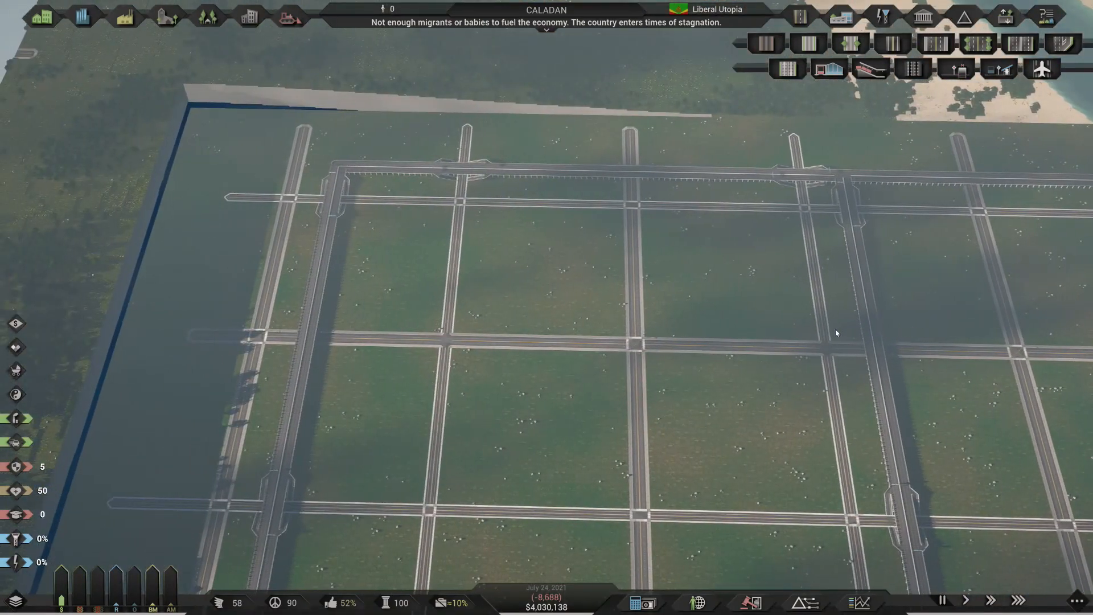
Zoom out over the blocks while drawing dead-end side streets off the central avenue.
scroll("down", 3)
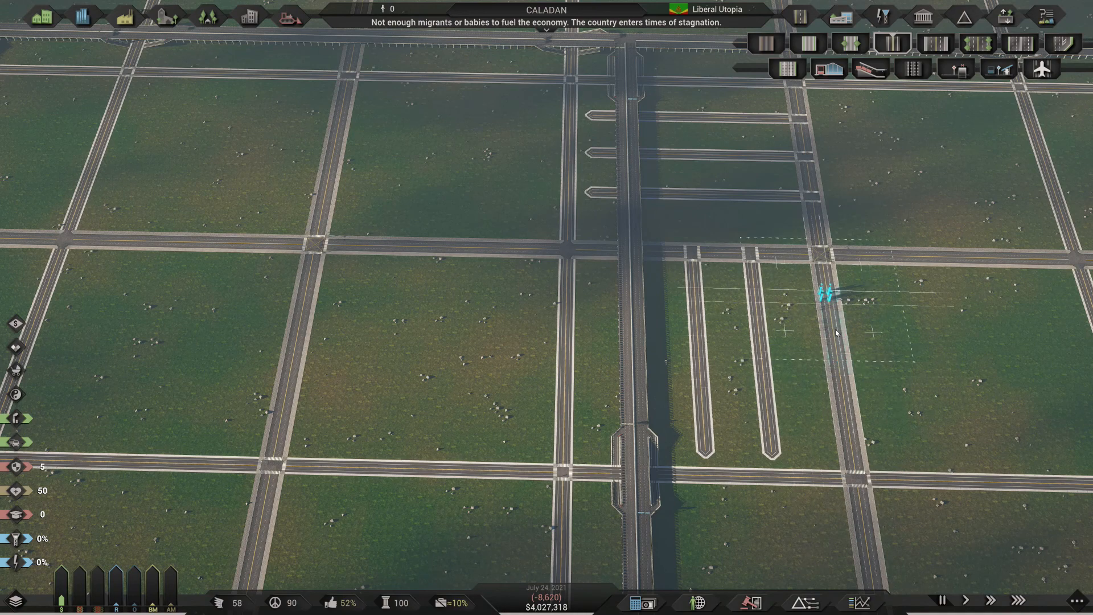
mouse_move(815, 342)
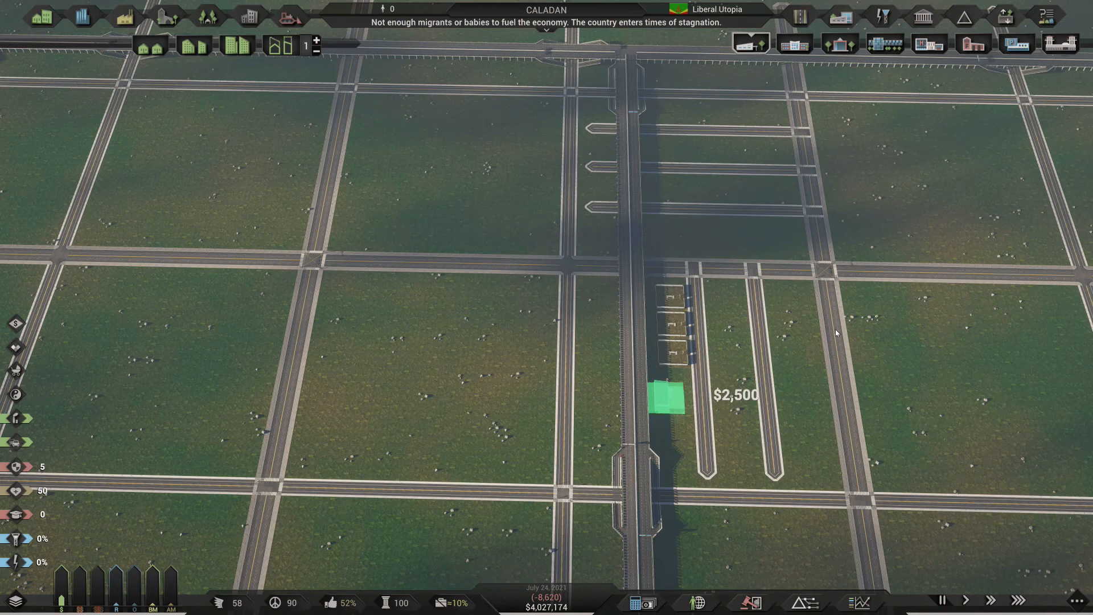
Place a small tree-lined building beside the dead-end street and browse another building category.
left_click(663, 394)
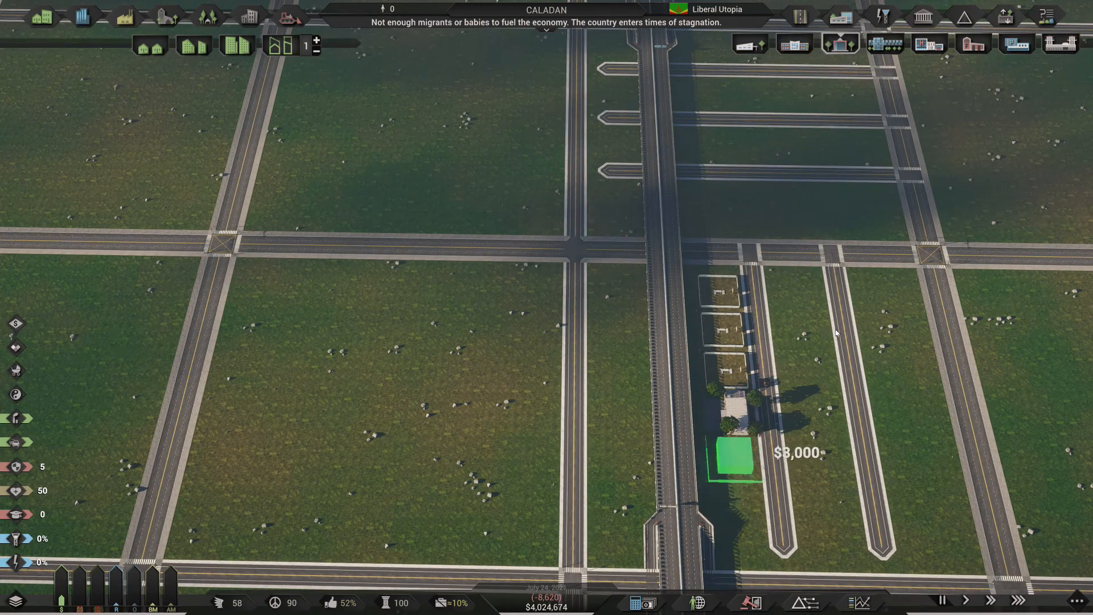
left_click(728, 453)
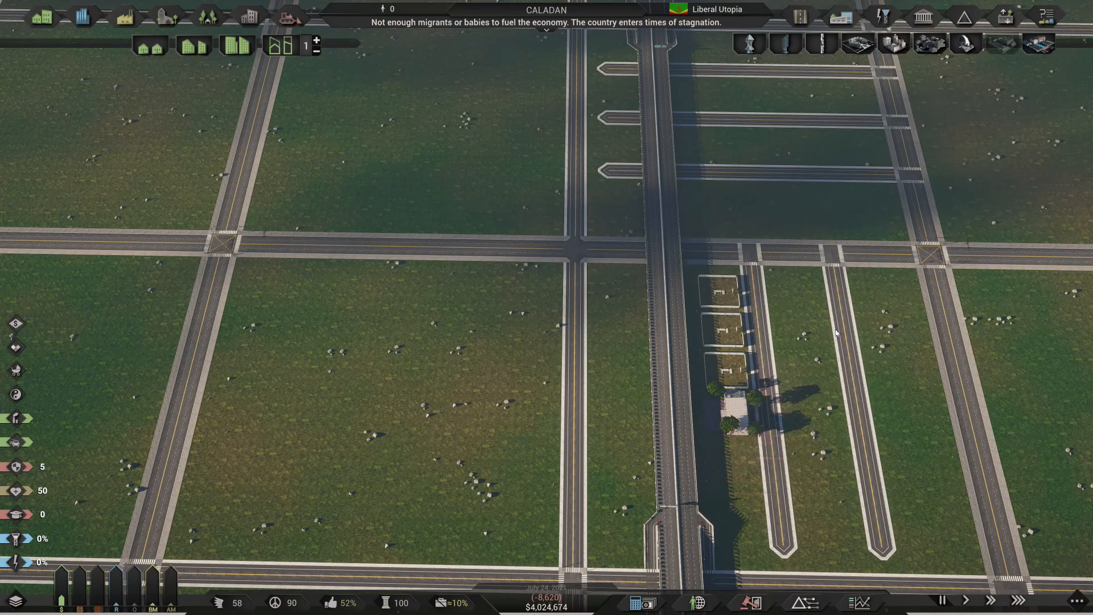
scroll("down", 3)
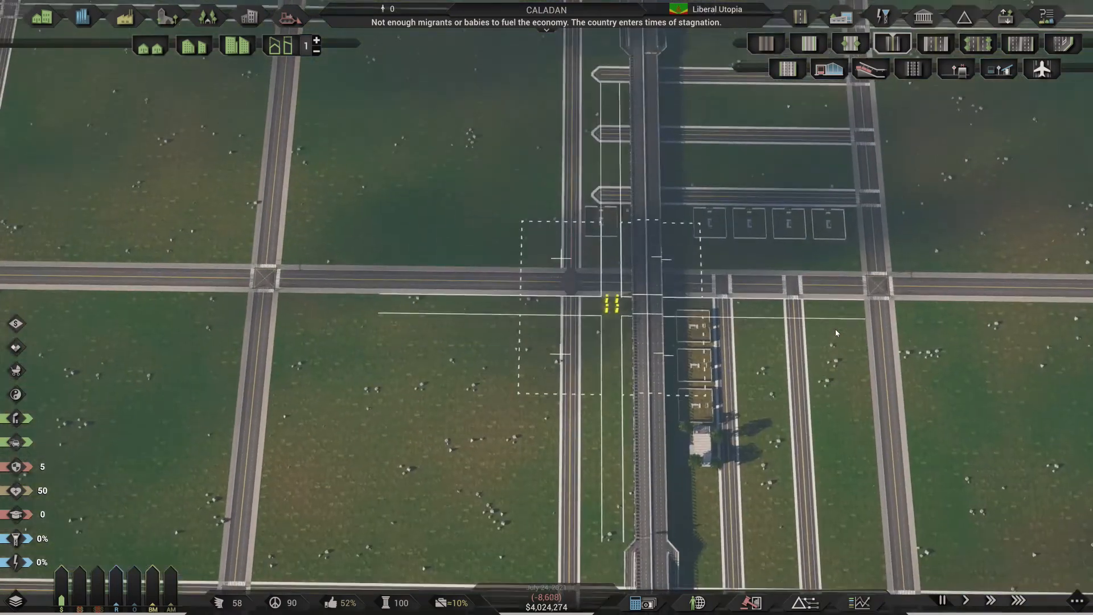
Zoom out over the lots and new road beside the central avenue.
scroll("down", 3)
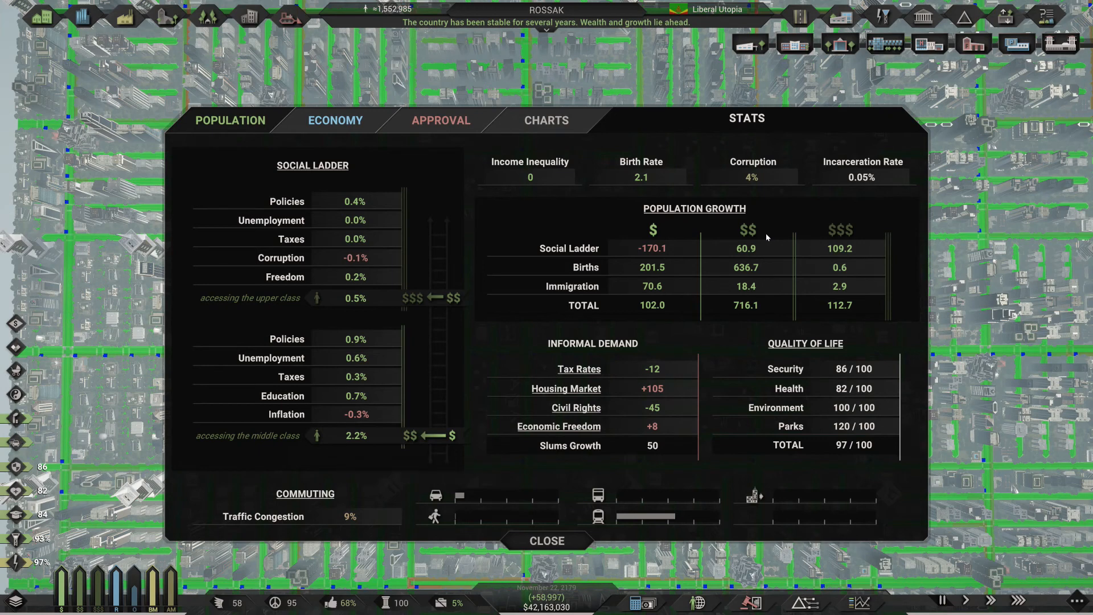
mouse_move(578, 369)
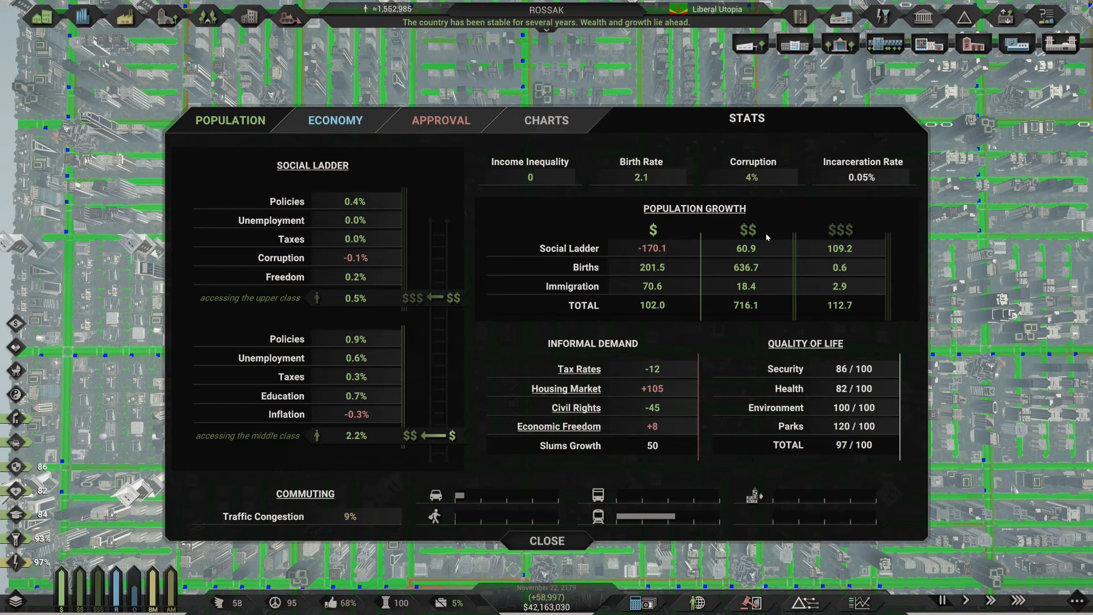
mouse_move(312, 165)
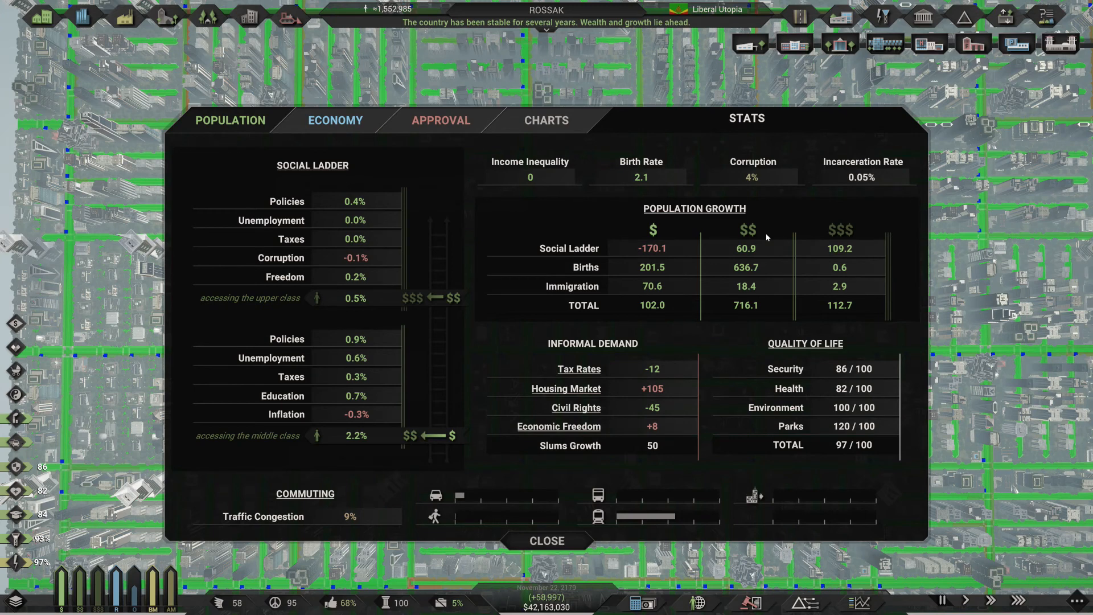
mouse_move(766, 237)
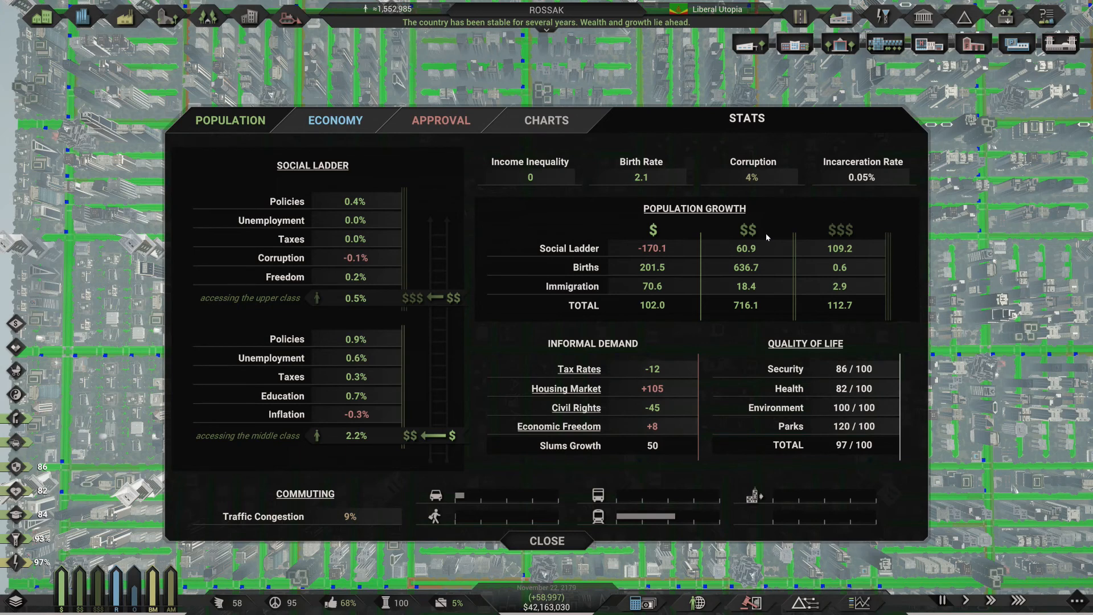
mouse_move(747, 230)
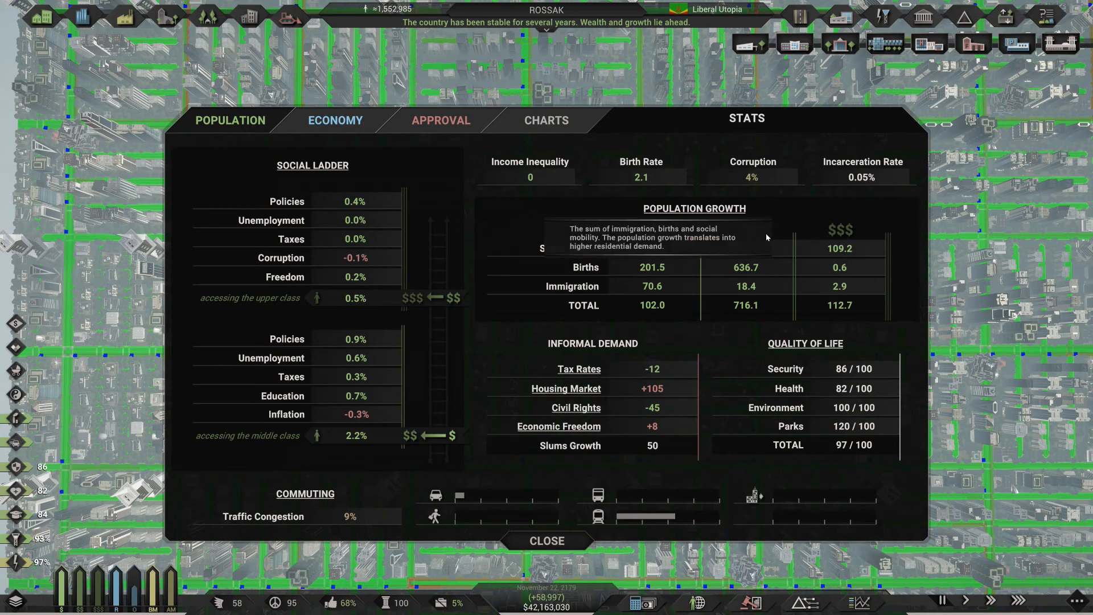
mouse_move(766, 236)
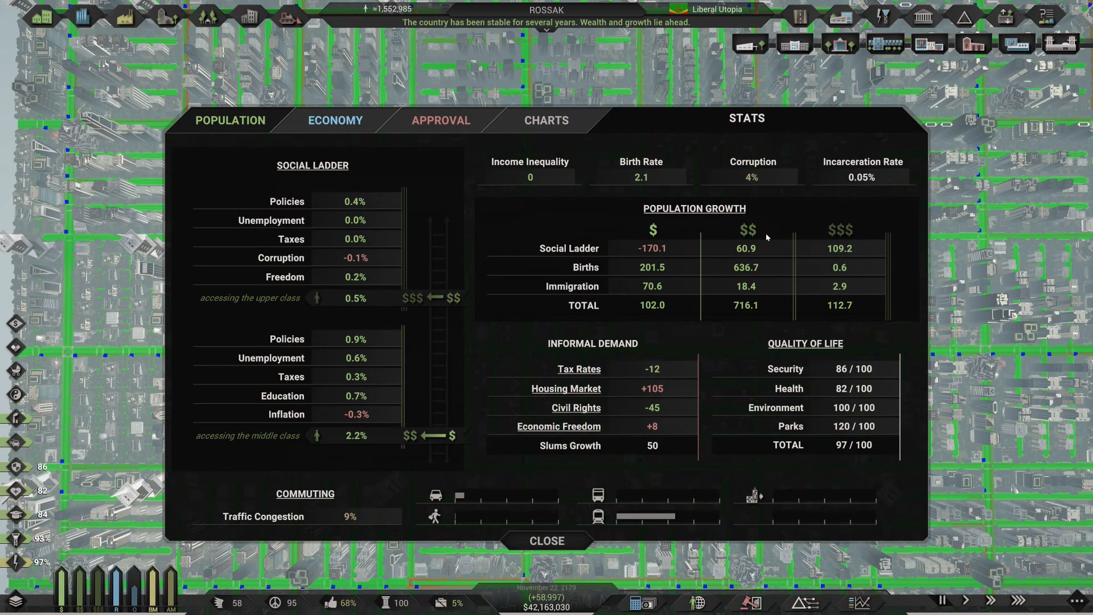
mouse_move(571, 445)
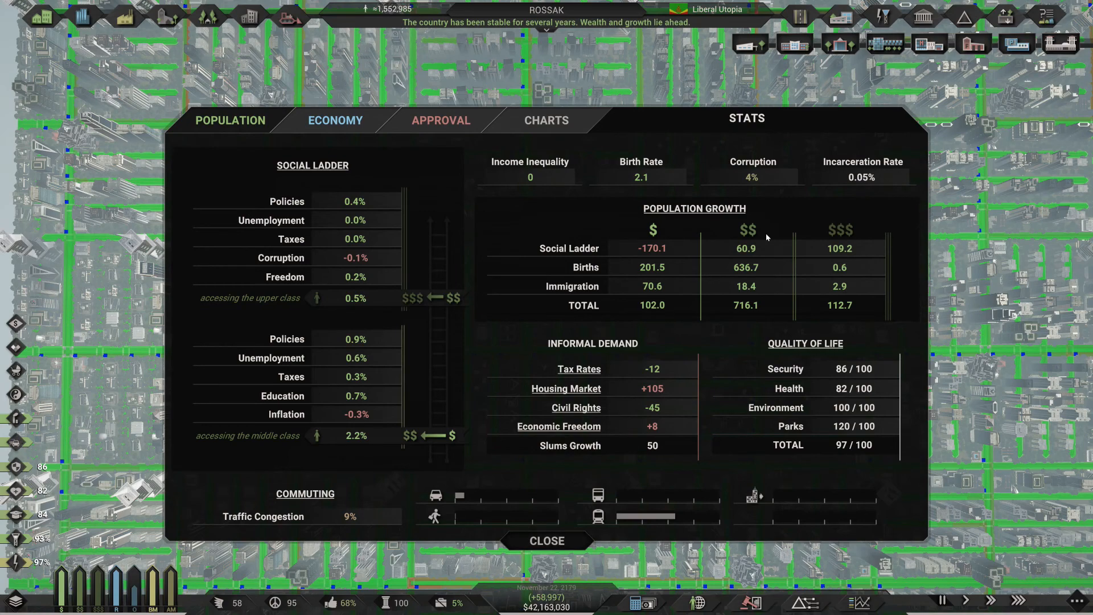
Close Rossak's population statistics panel.
left_click(547, 540)
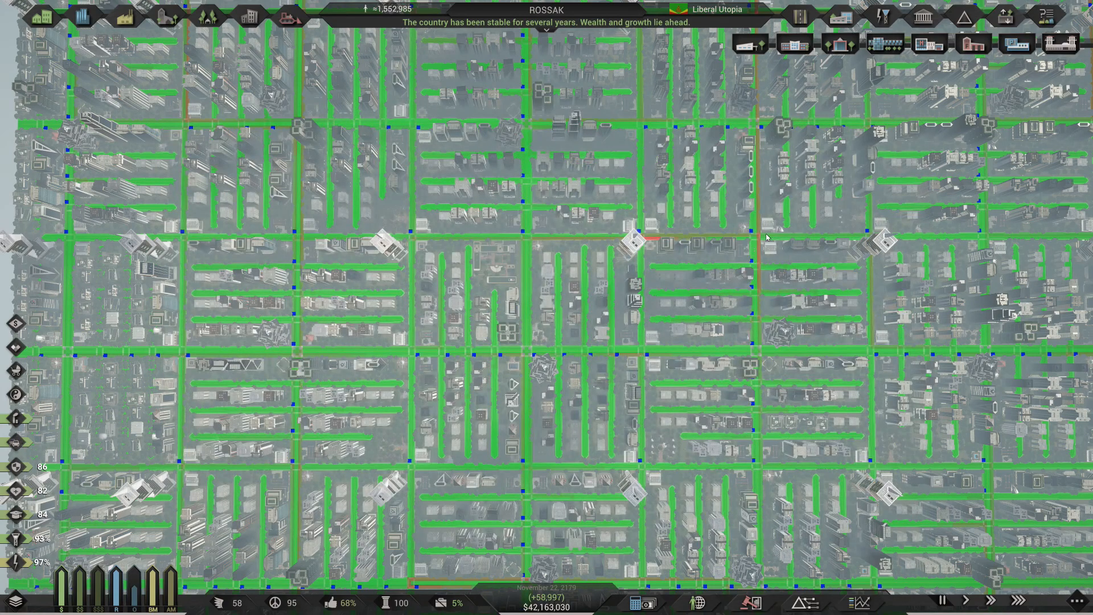
mouse_move(632, 602)
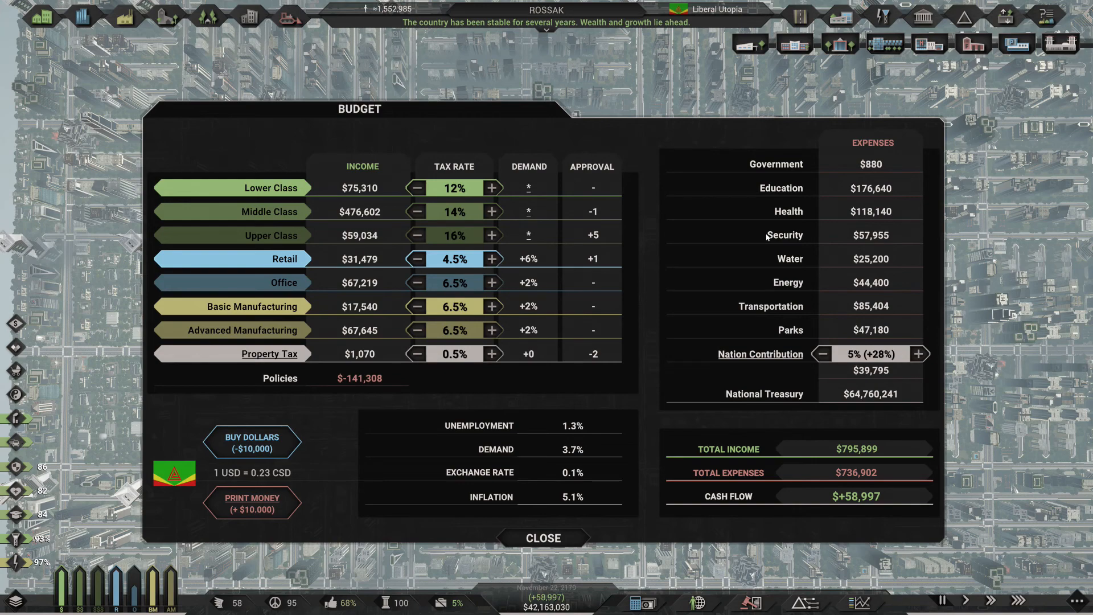
mouse_move(243, 330)
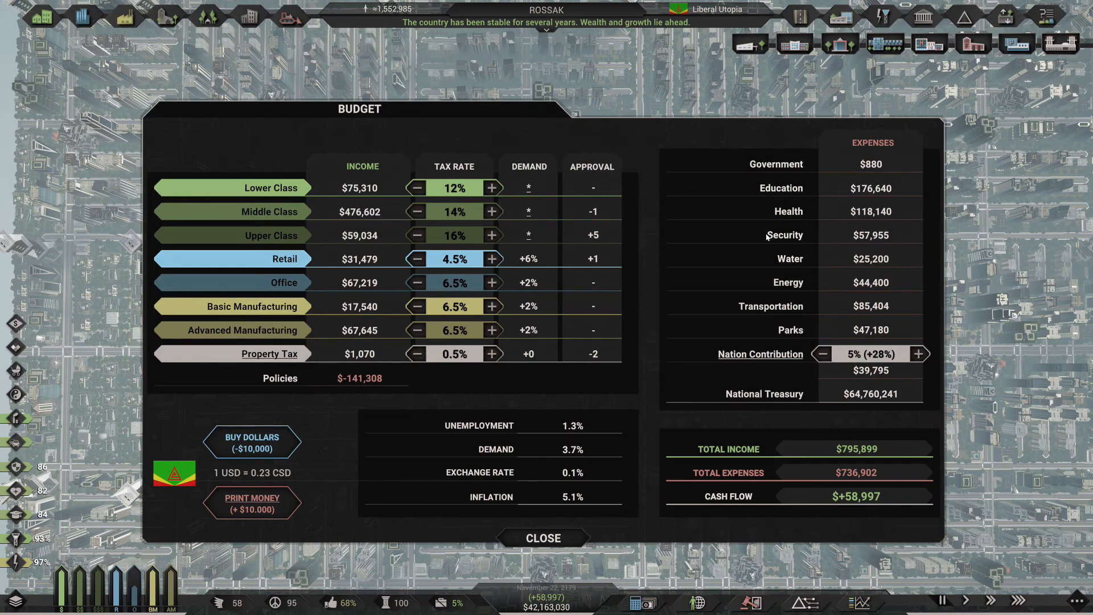
left_click(416, 188)
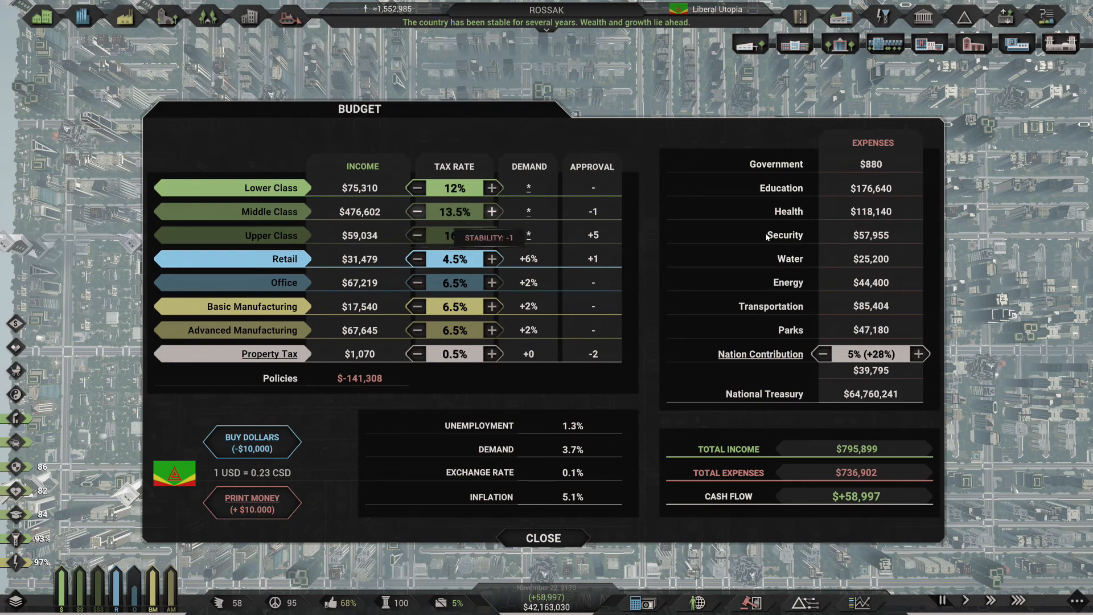
left_click(492, 212)
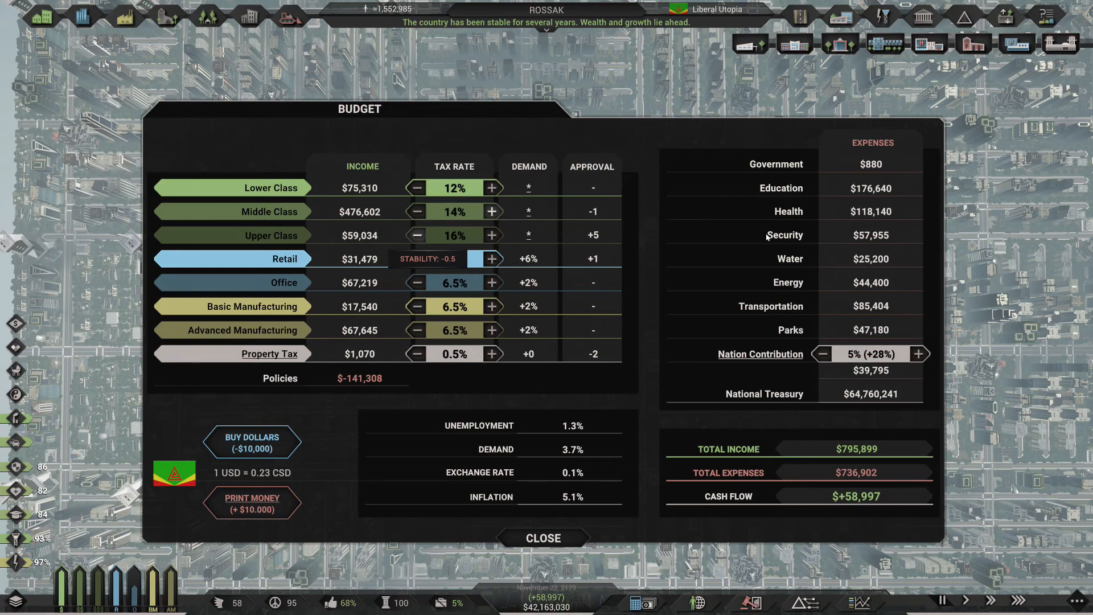
left_click(416, 258)
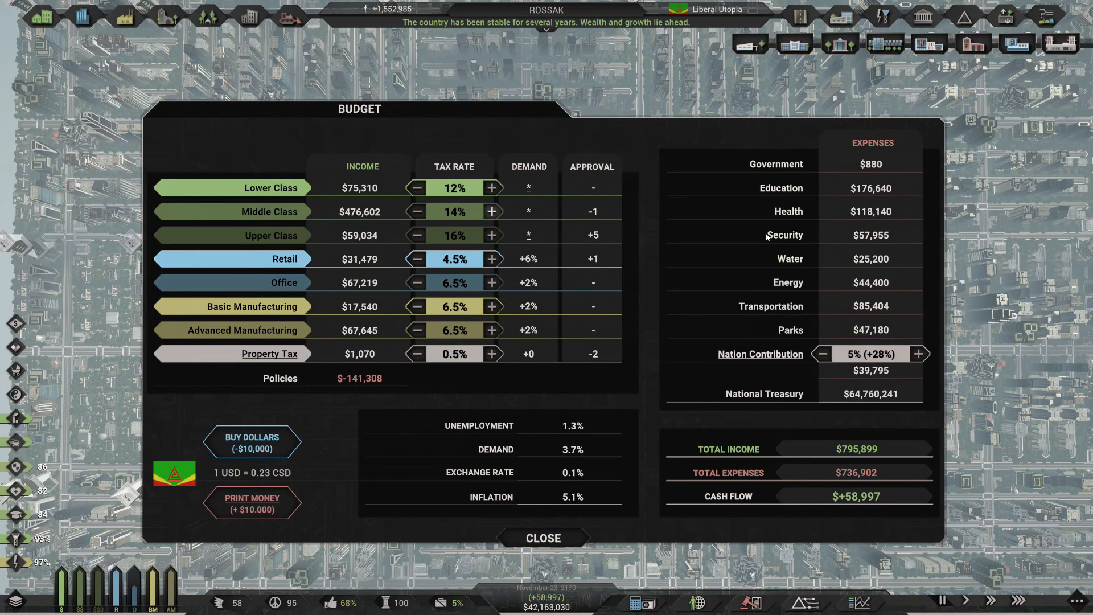
mouse_move(759, 354)
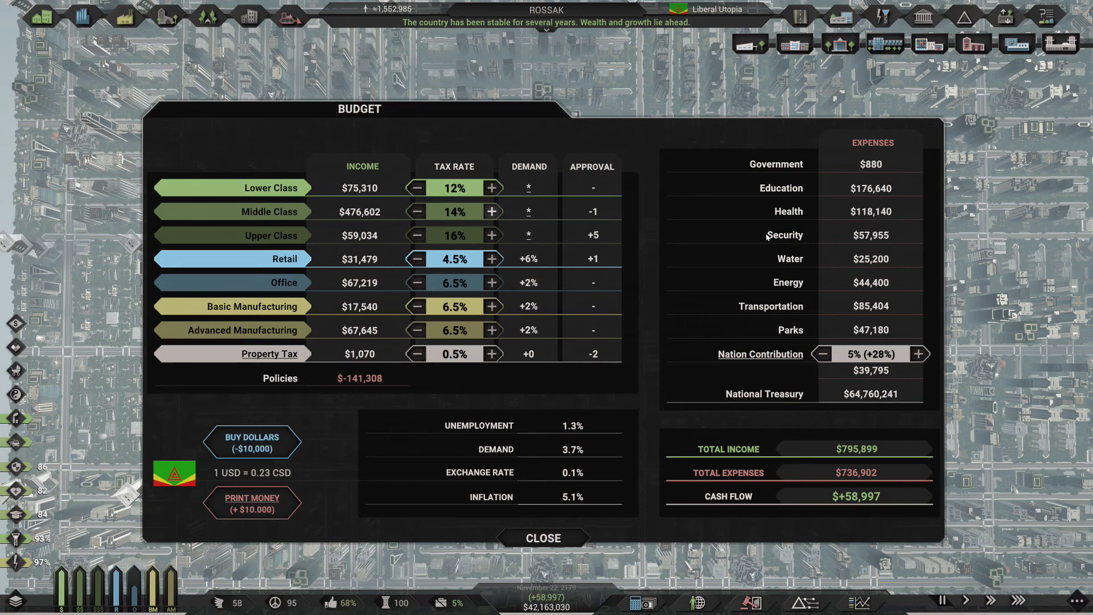
mouse_move(760, 354)
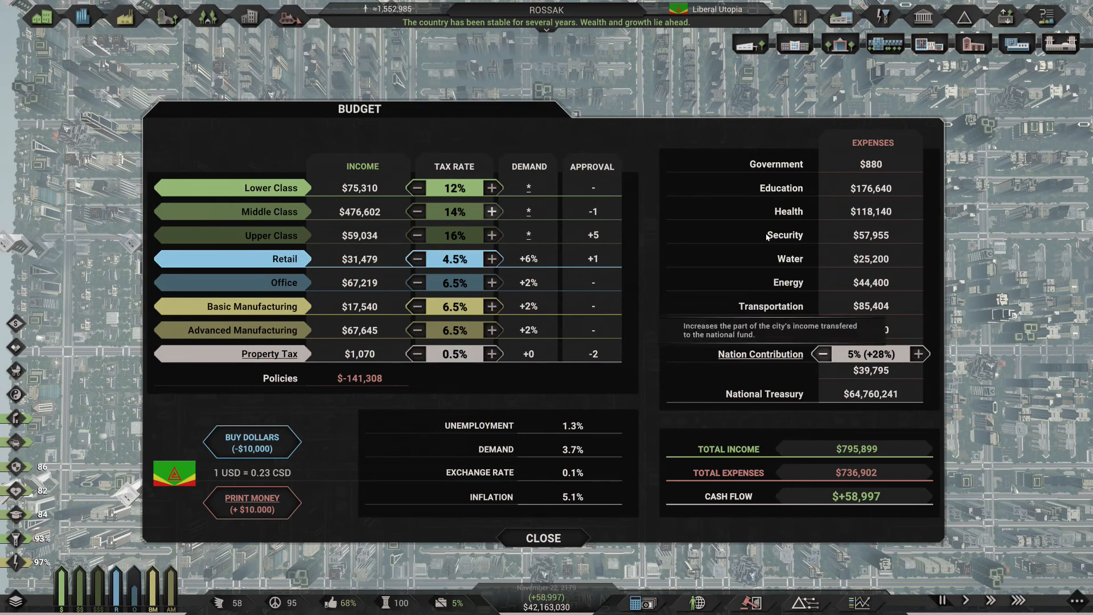
Lower Rossak's Nation Contribution below zero, then raise it back to 5%.
left_click(821, 354)
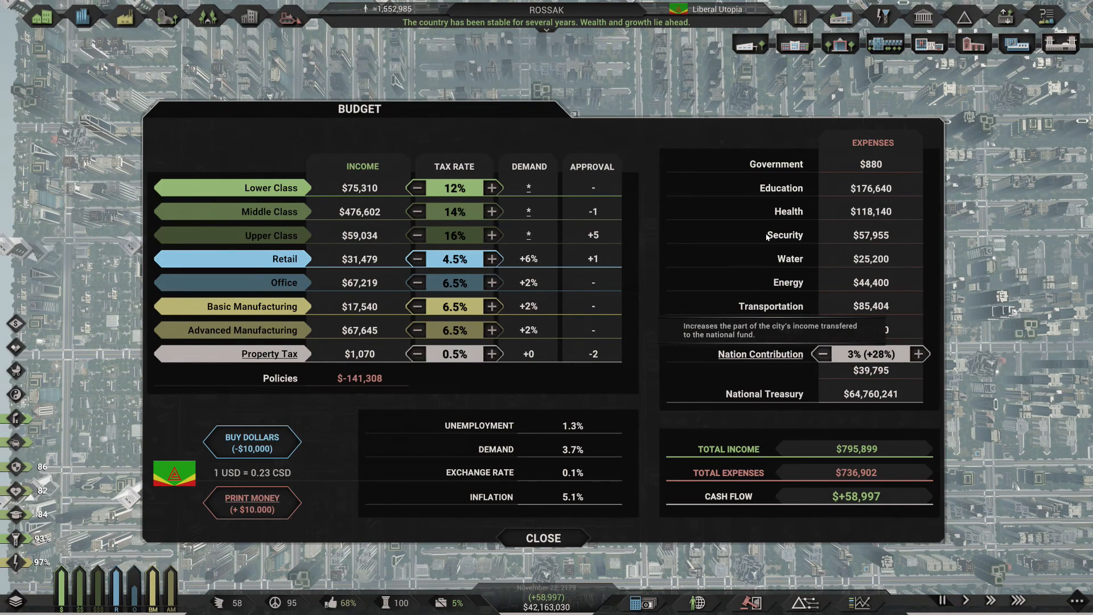
left_click(821, 352)
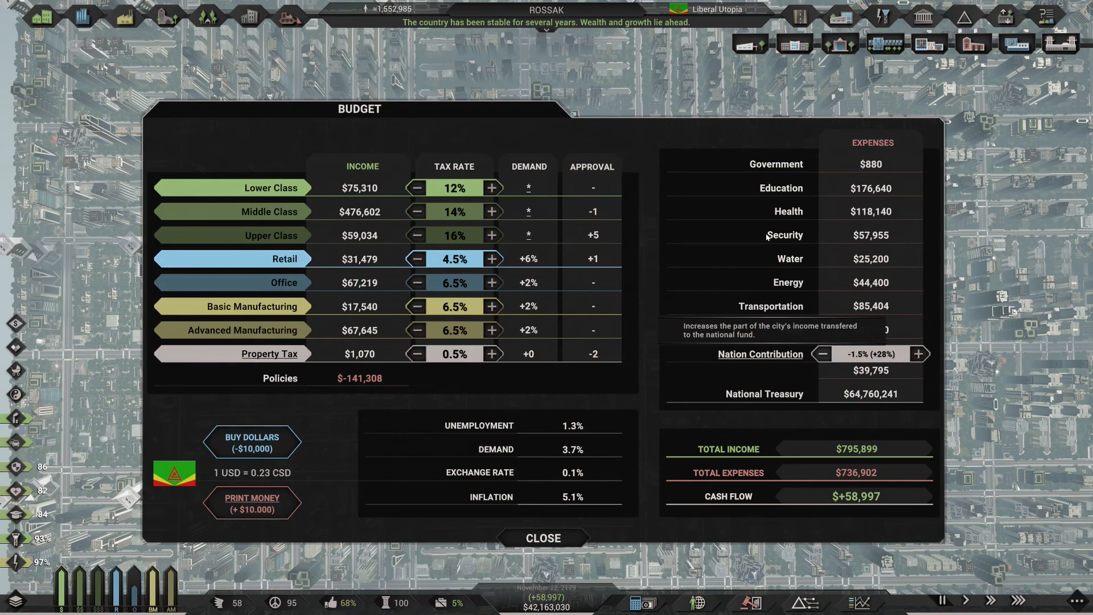
left_click(821, 353)
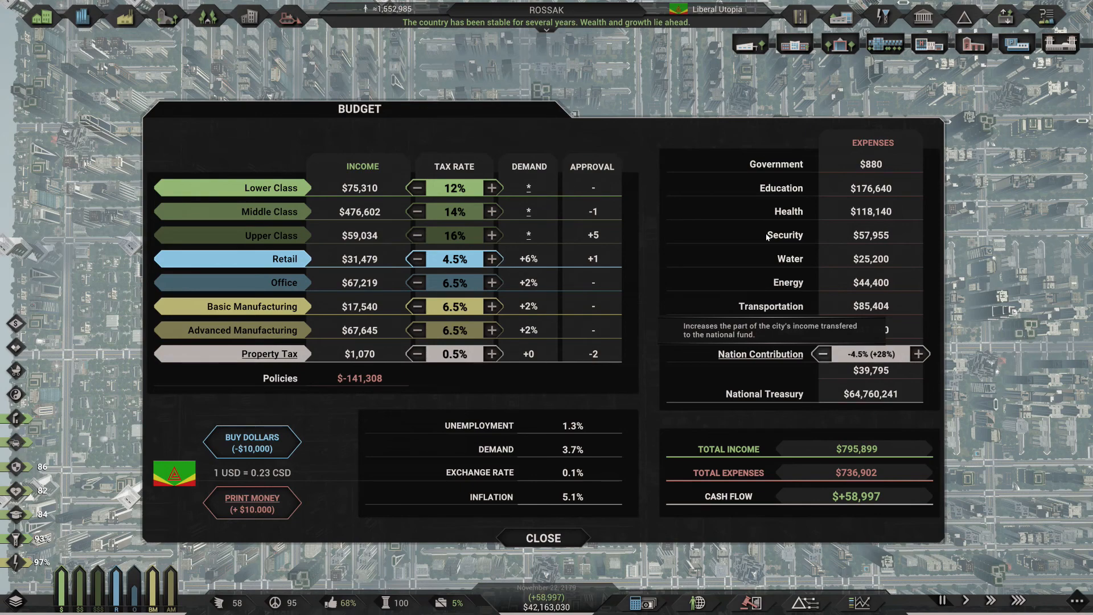
left_click(820, 352)
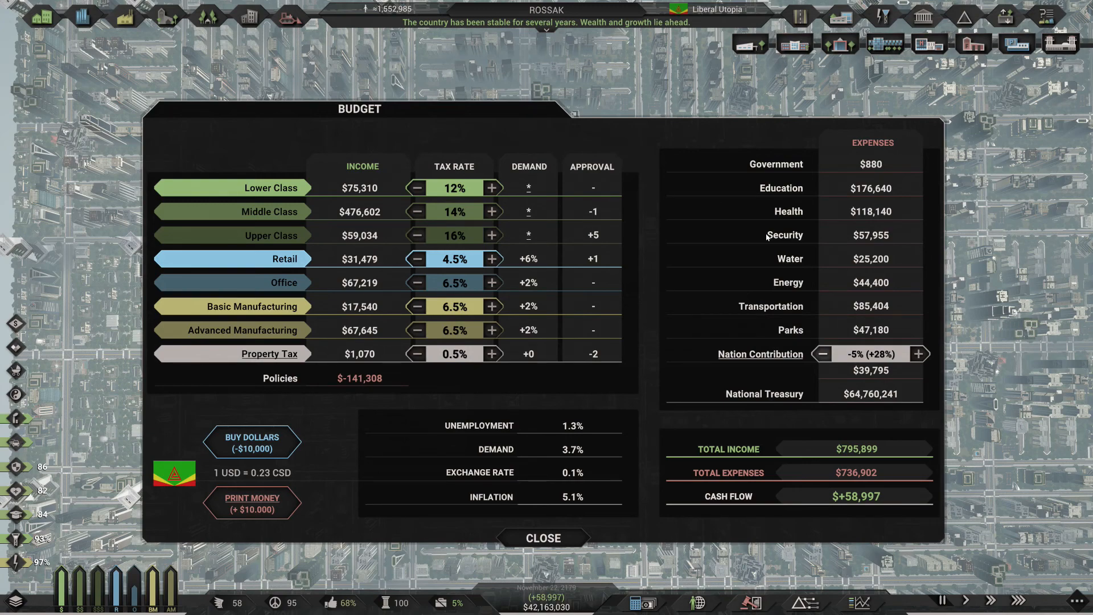
left_click(821, 352)
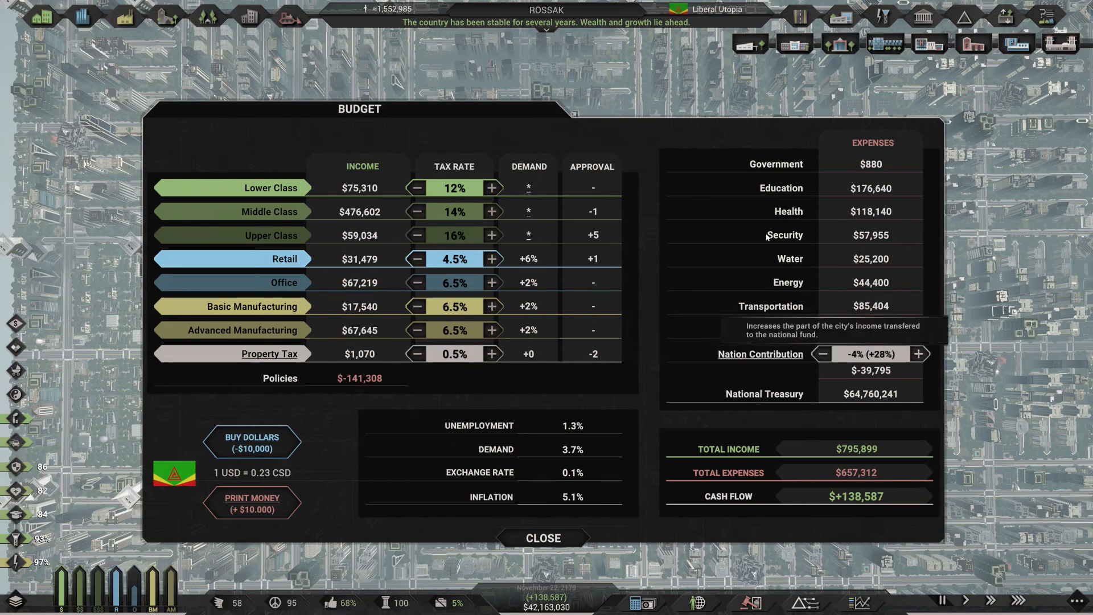
left_click(918, 354)
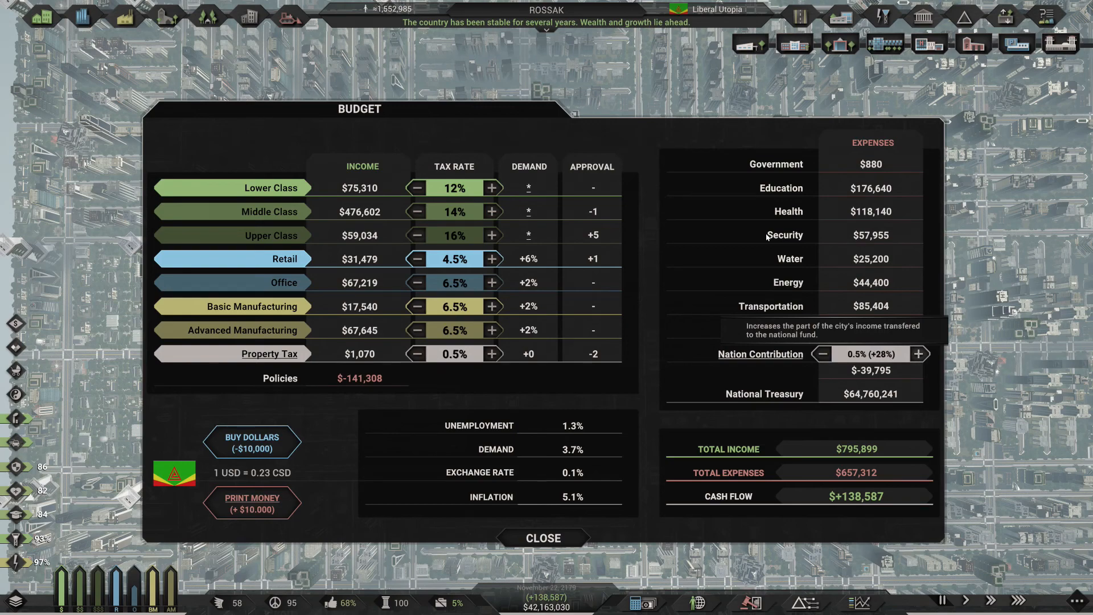
left_click(918, 354)
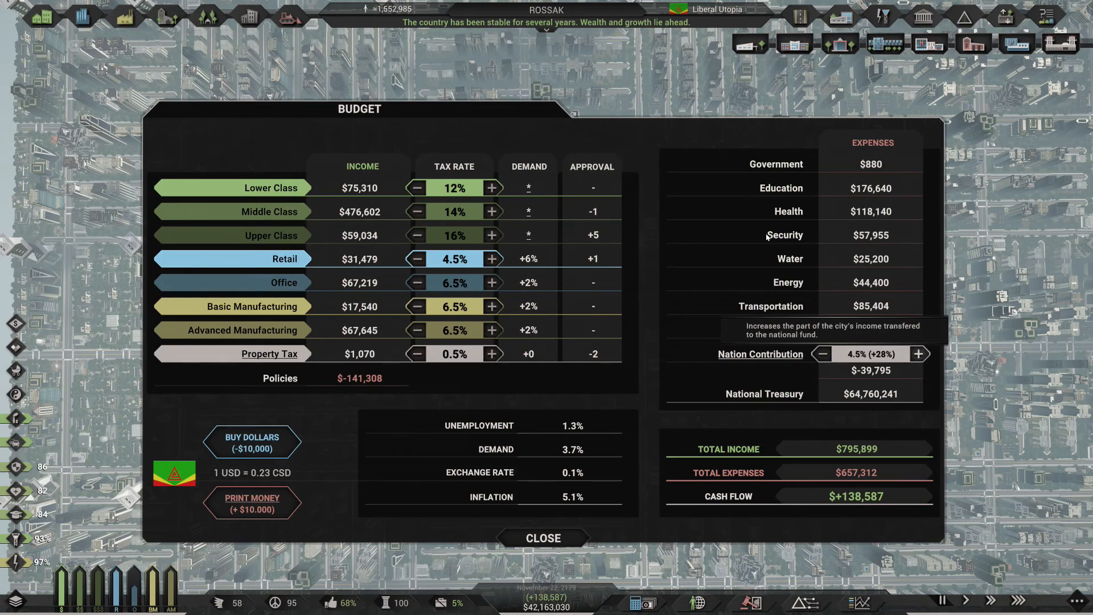
left_click(917, 353)
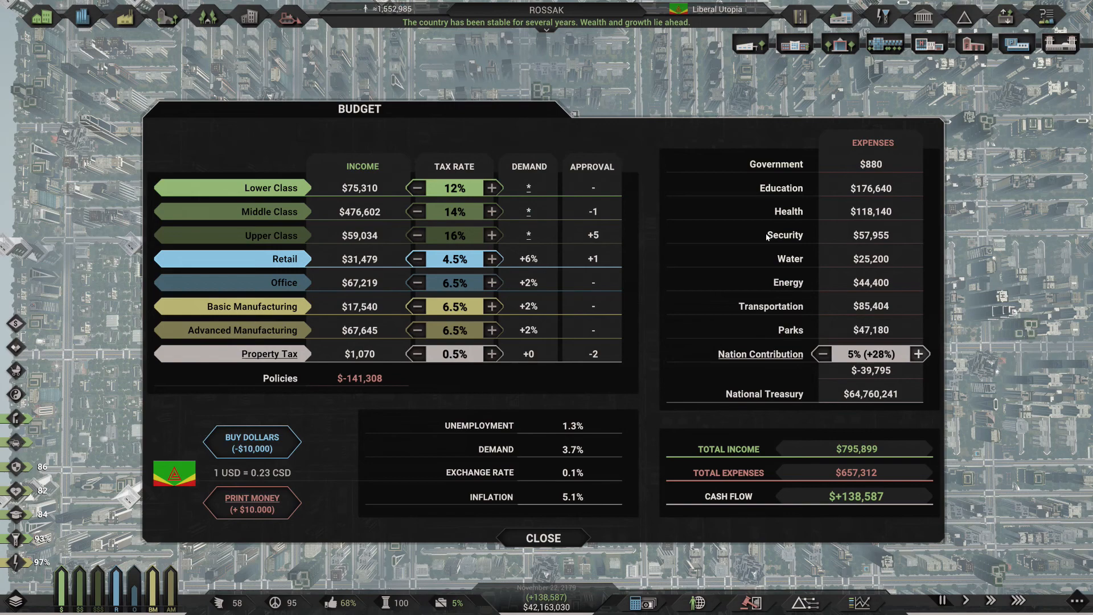
left_click(917, 354)
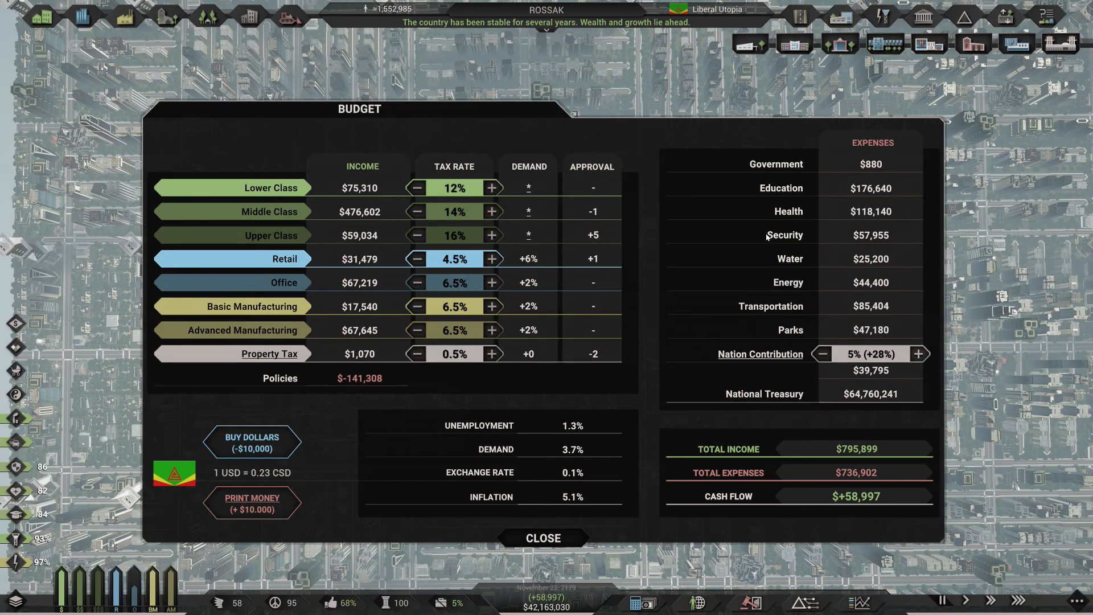
Close Rossak's budget overview panel.
left_click(543, 537)
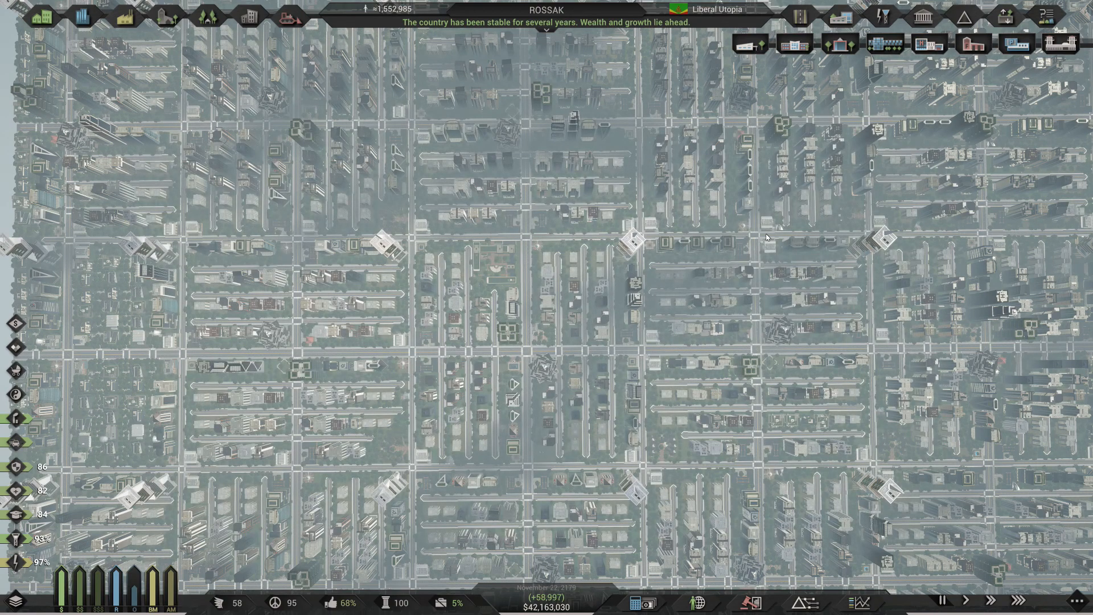
mouse_move(750, 602)
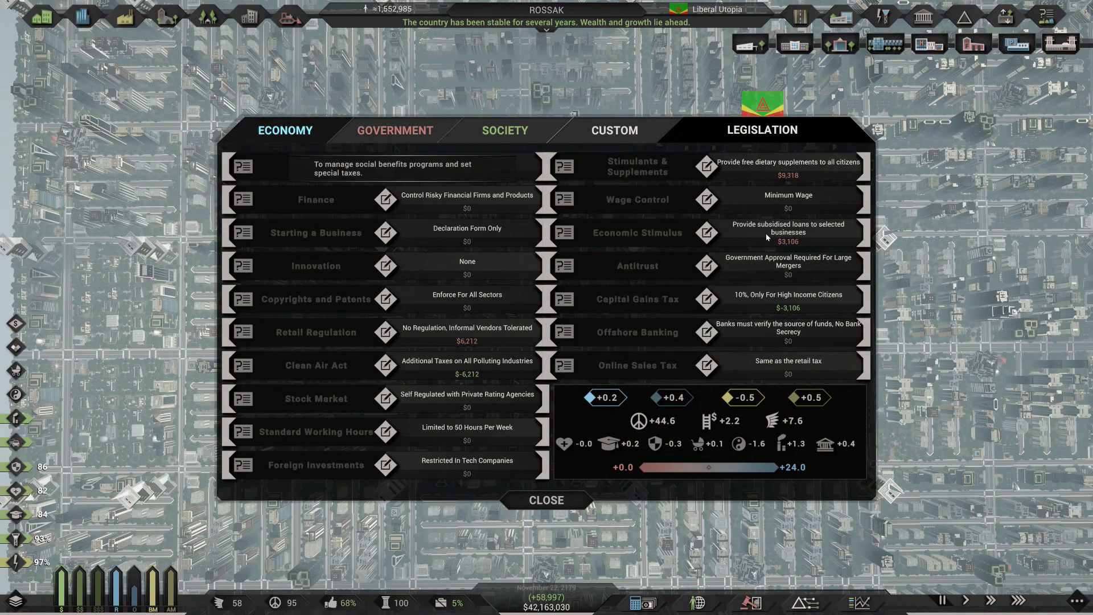
Show the Custom policies list with Education Boost 11,181 and Civil Rights Boost 2,485.
left_click(504, 130)
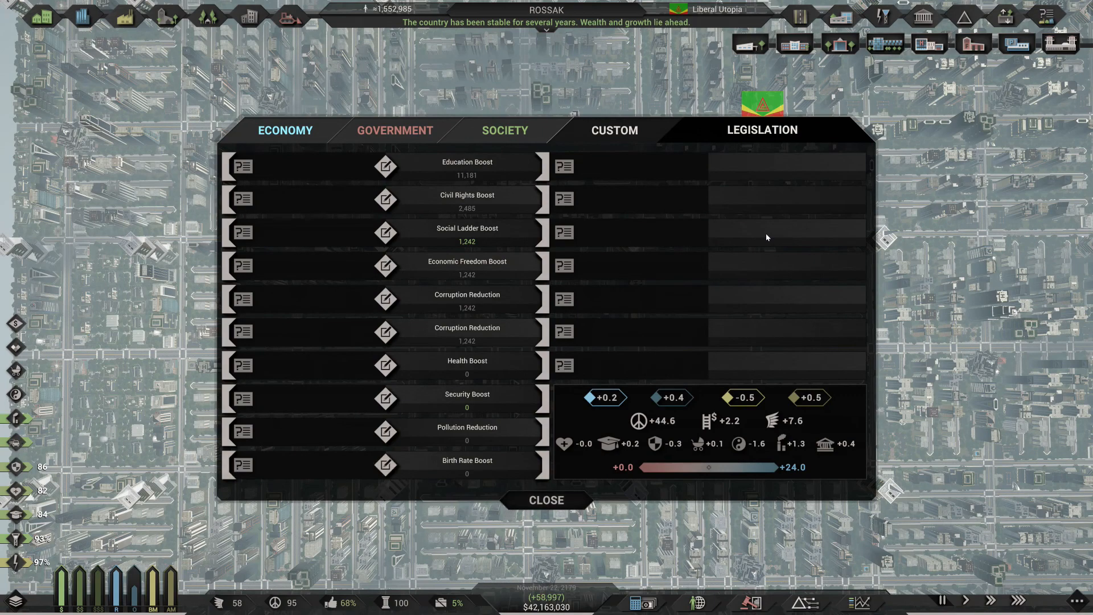
Close the Legislation panel and return to Rossak's overhead city grid.
left_click(545, 499)
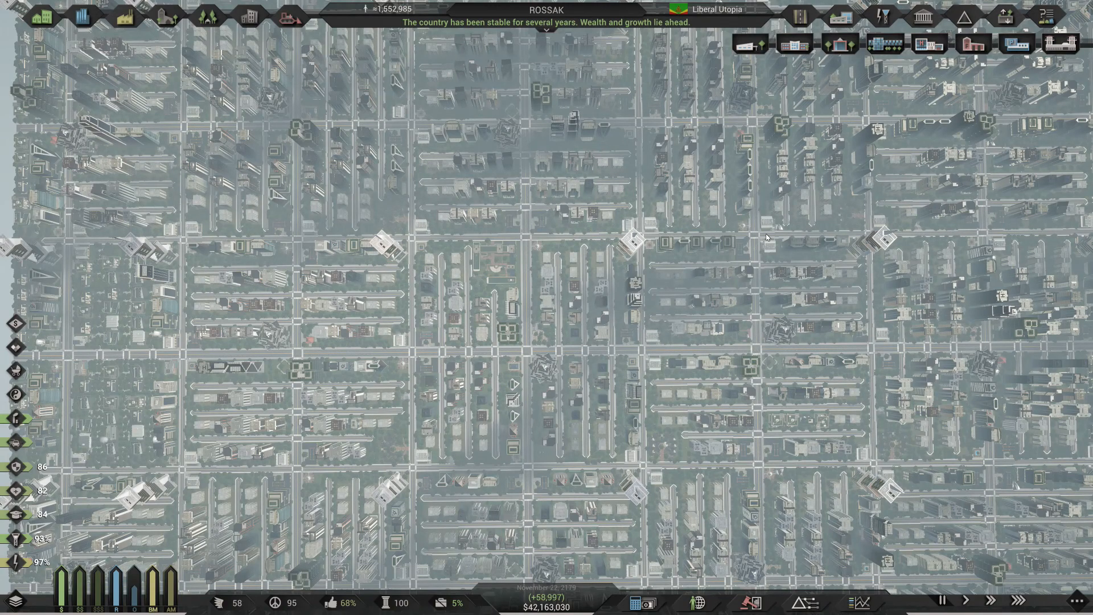
Zoom out from the street blocks to a wide overhead view of Rossak's downtown.
scroll("down", 3)
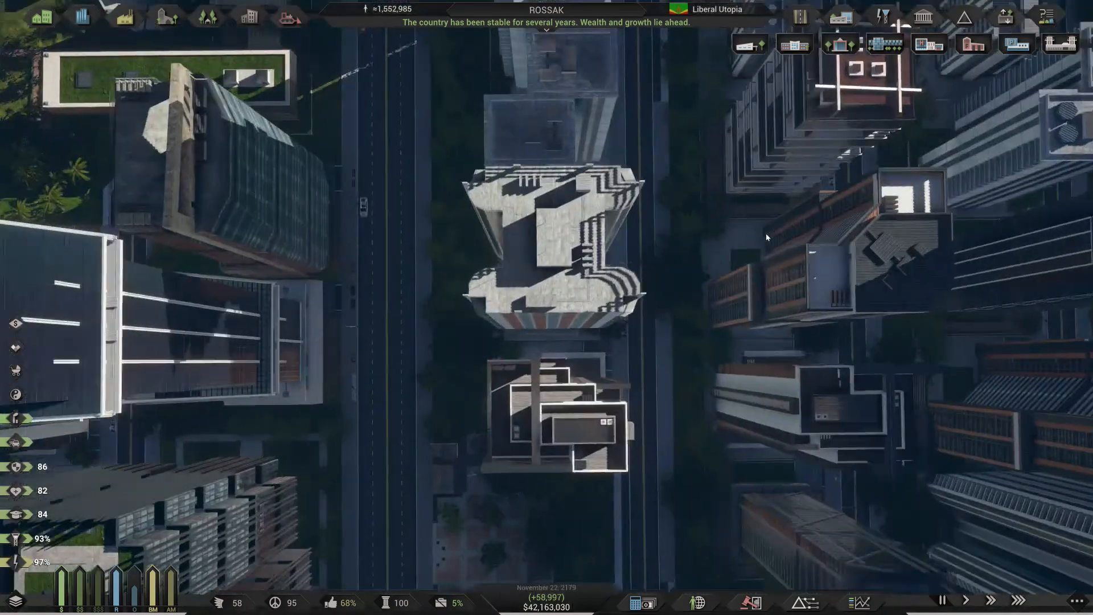
scroll("down", 3)
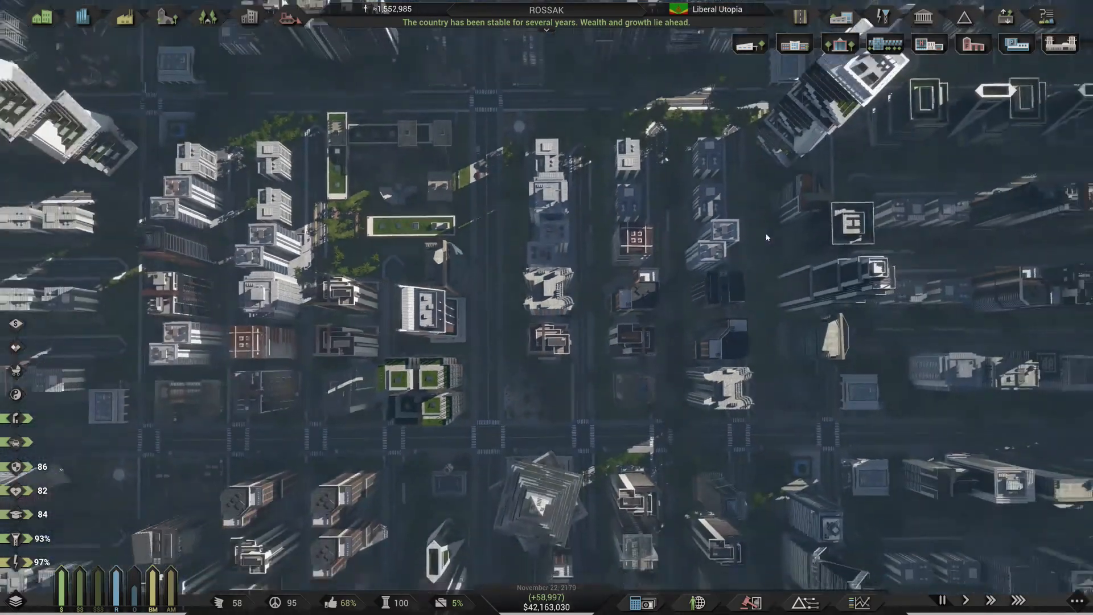
scroll("down", 3)
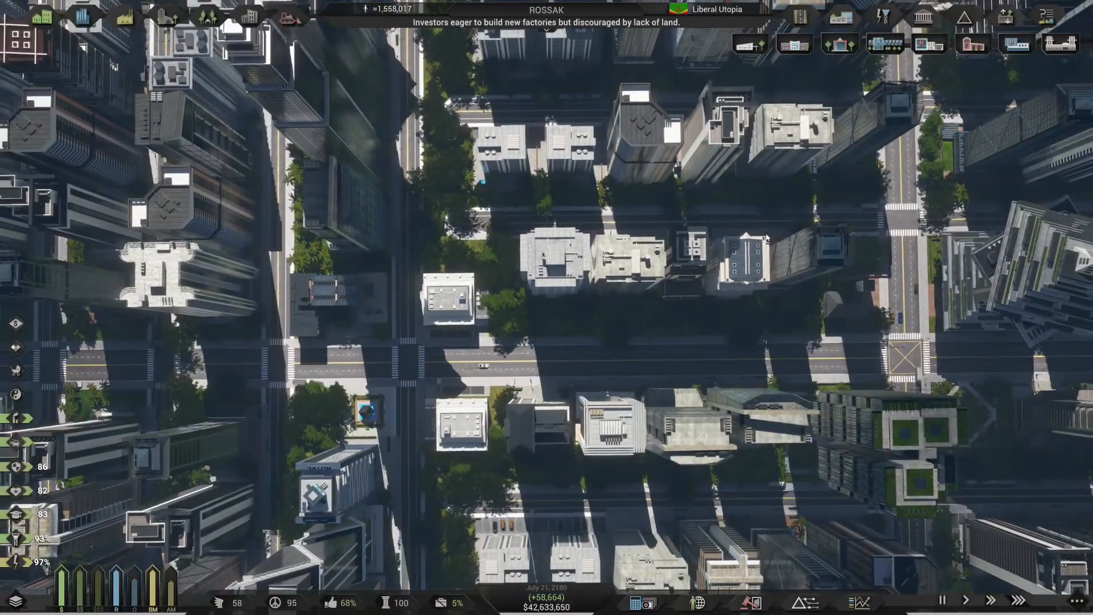
scroll("down", 3)
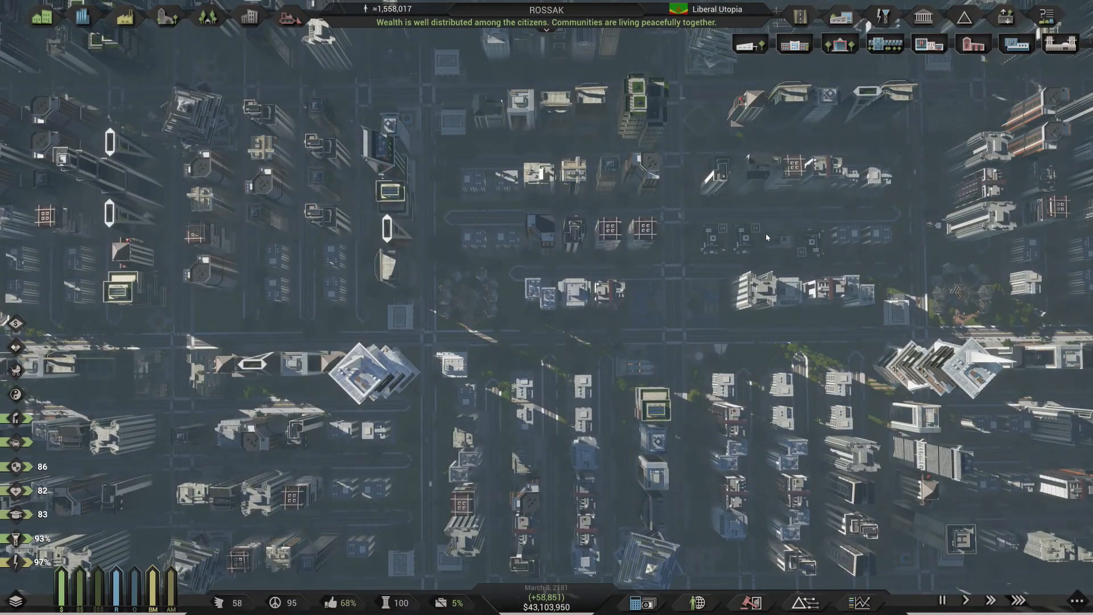
mouse_move(13, 466)
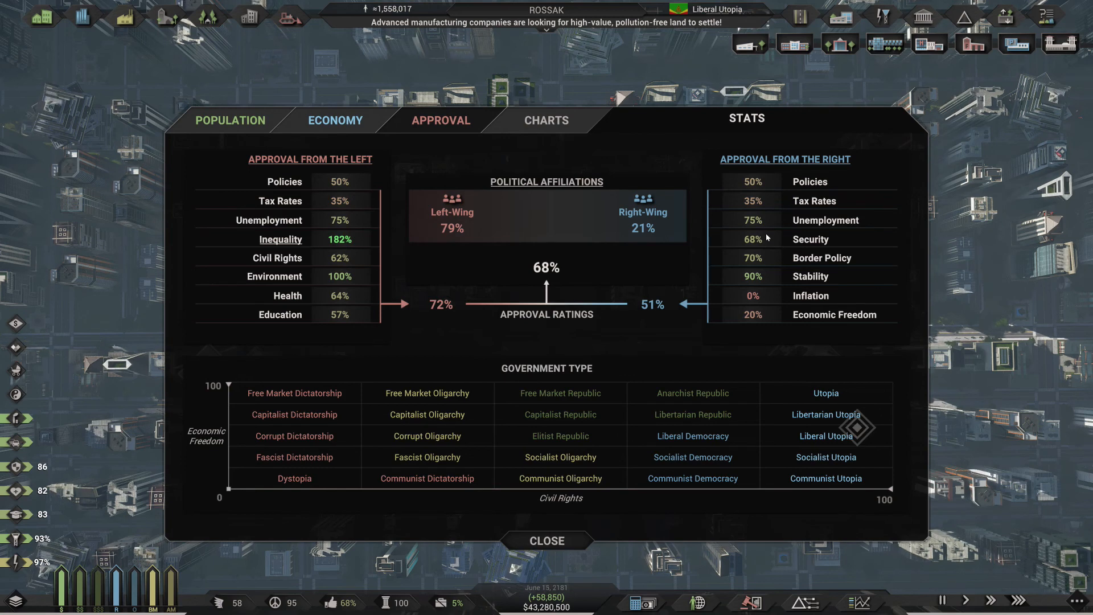
mouse_move(340, 601)
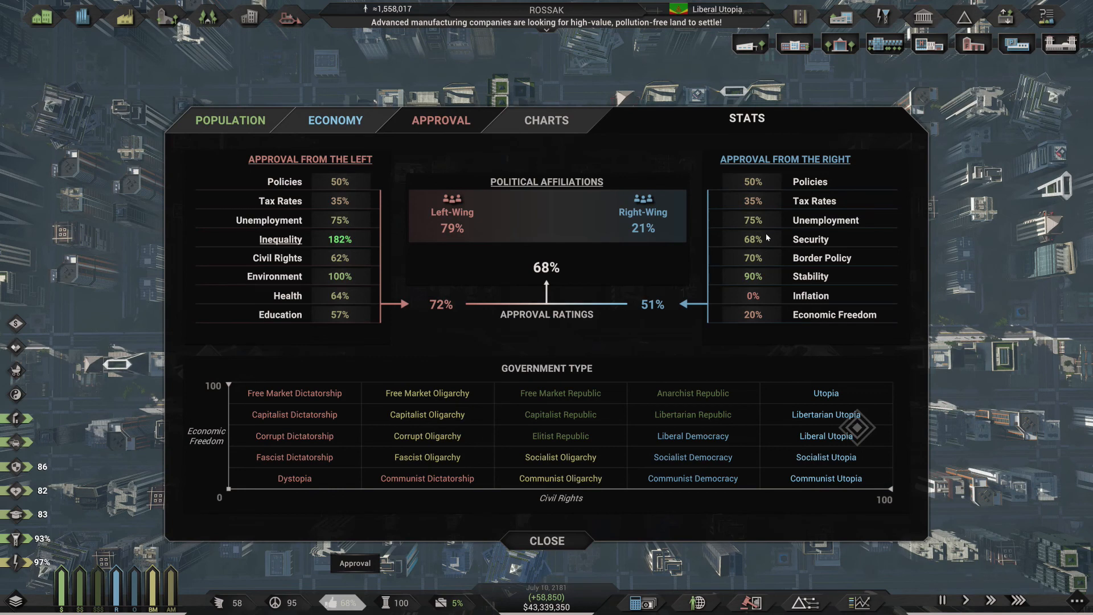
mouse_move(310, 159)
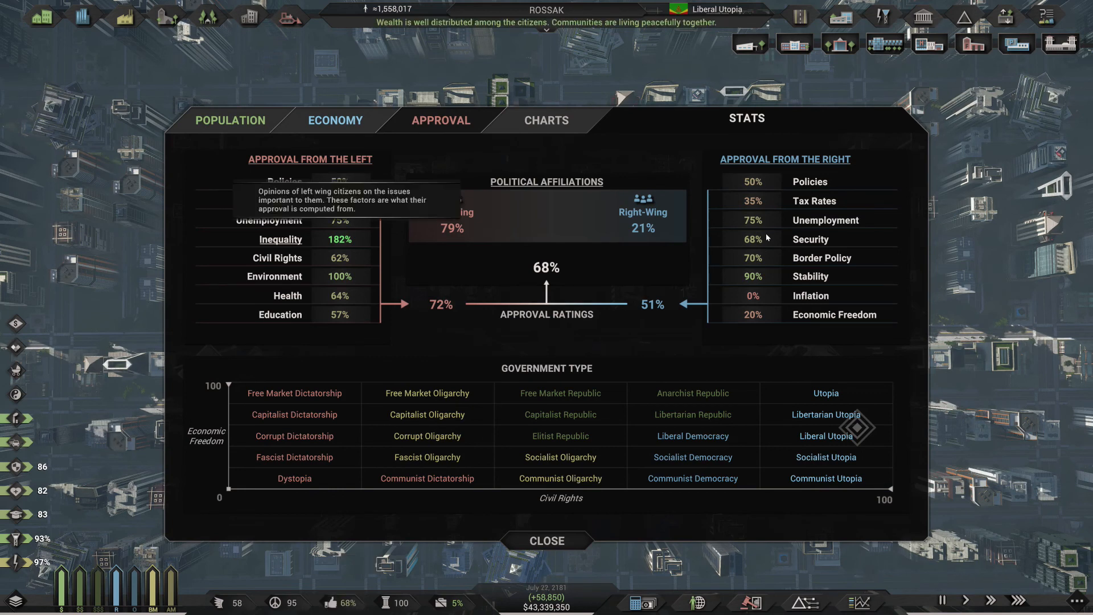
mouse_move(784, 160)
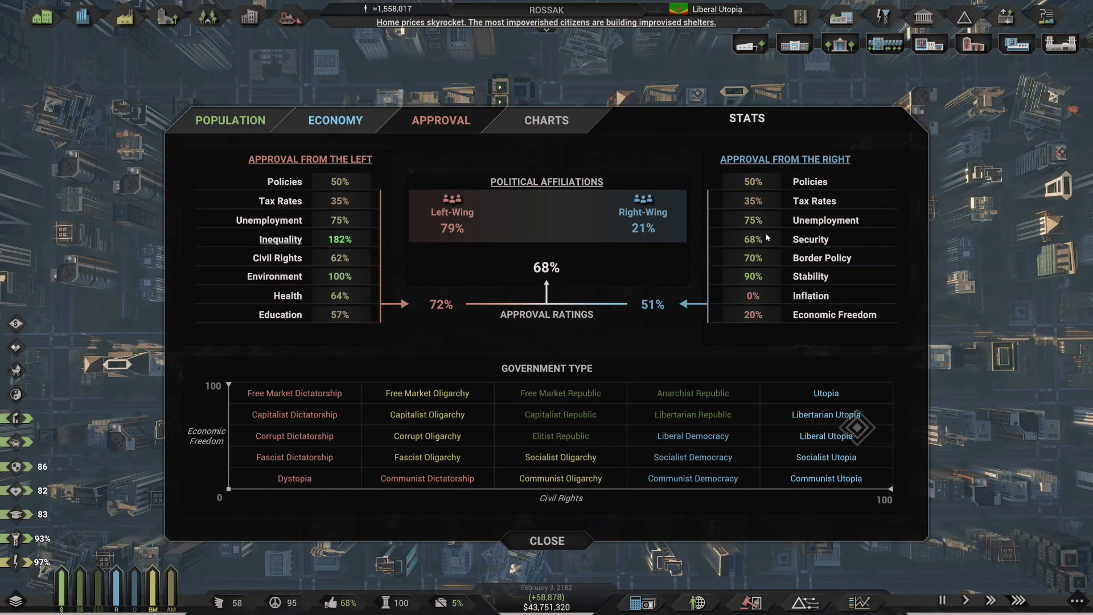
mouse_move(310, 160)
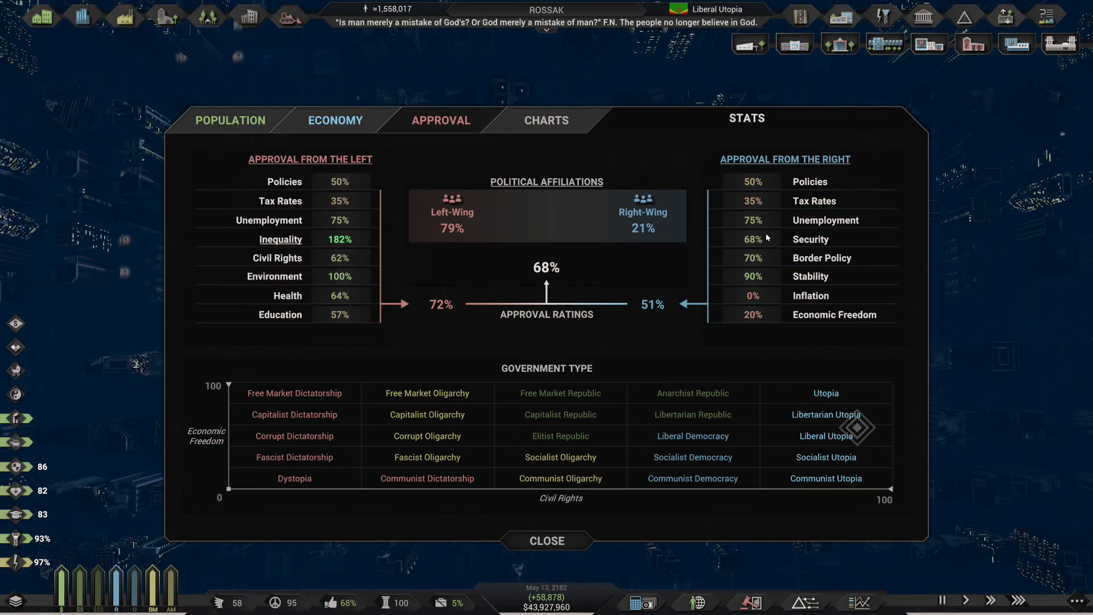
mouse_move(280, 257)
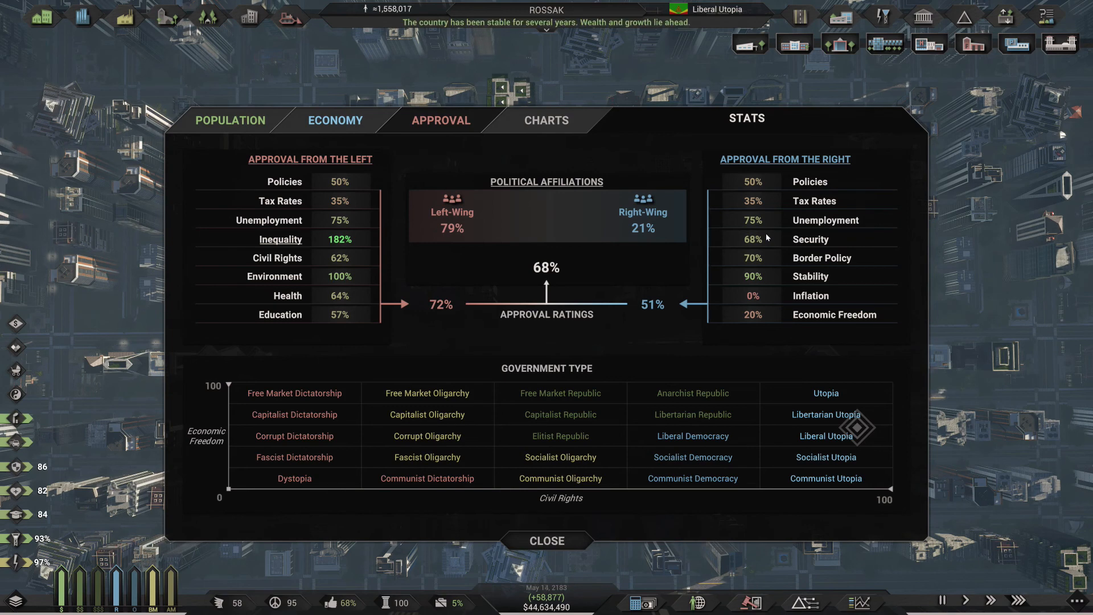
mouse_move(784, 160)
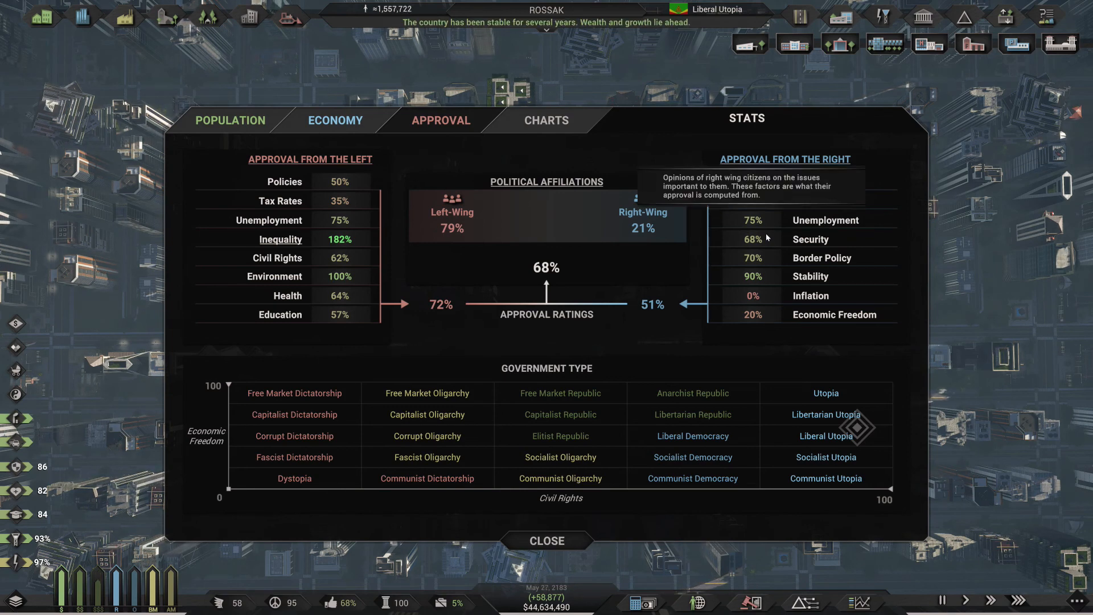
mouse_move(766, 237)
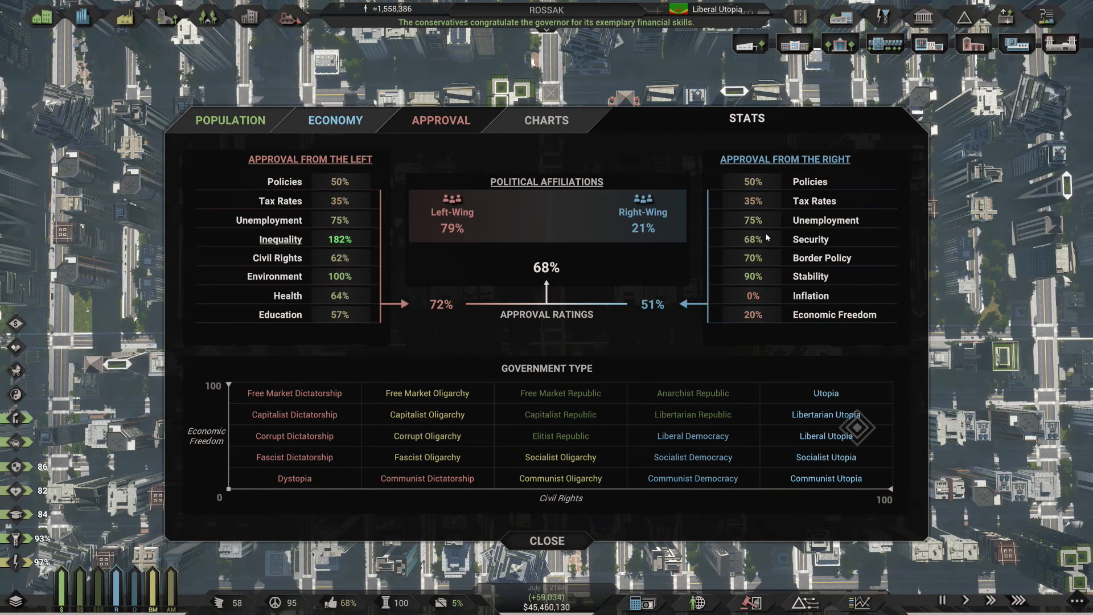
Switch the Stats window to Rossak's Population figures with social ladder and growth.
left_click(228, 120)
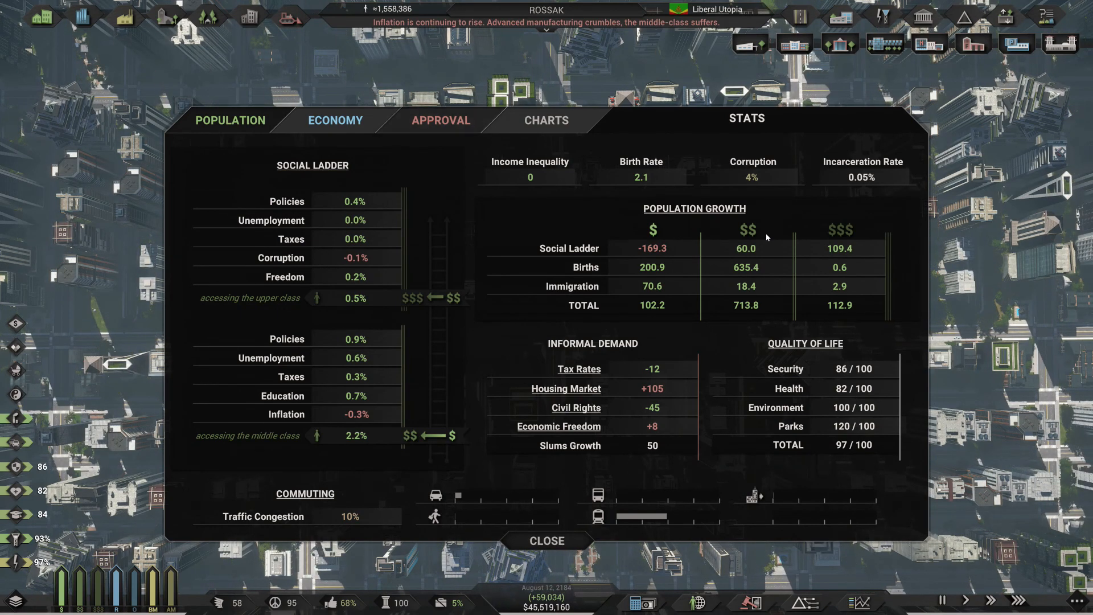
left_click(335, 120)
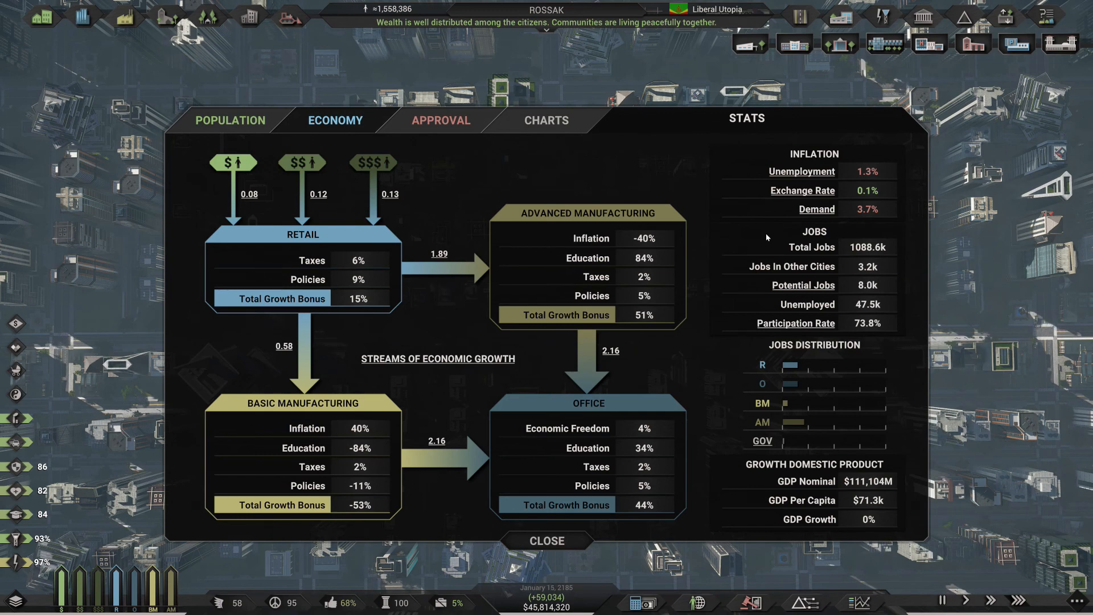
mouse_move(437, 359)
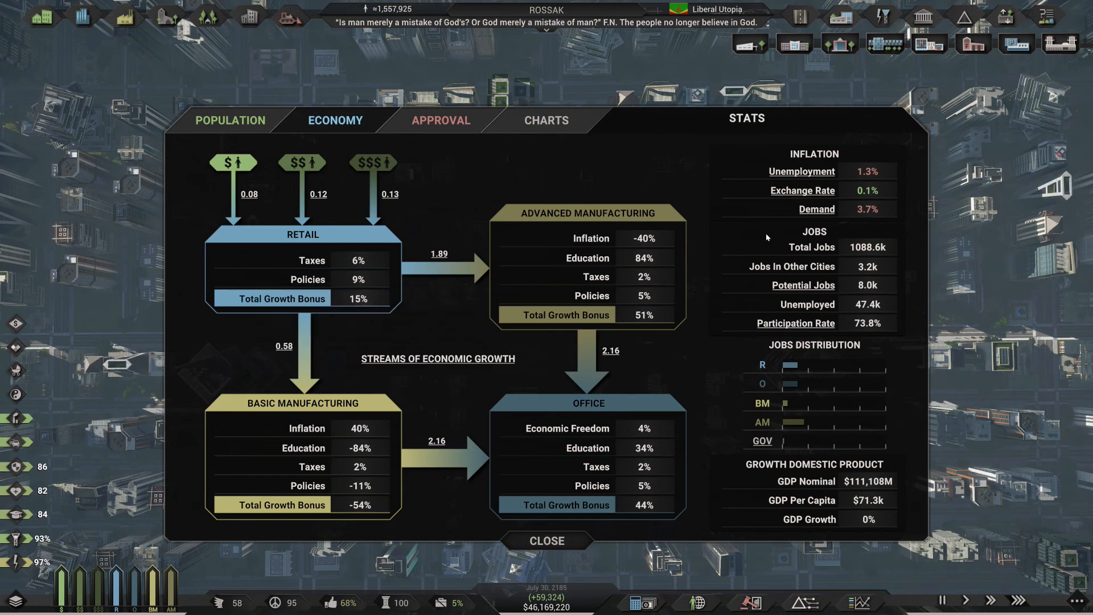
mouse_move(440, 253)
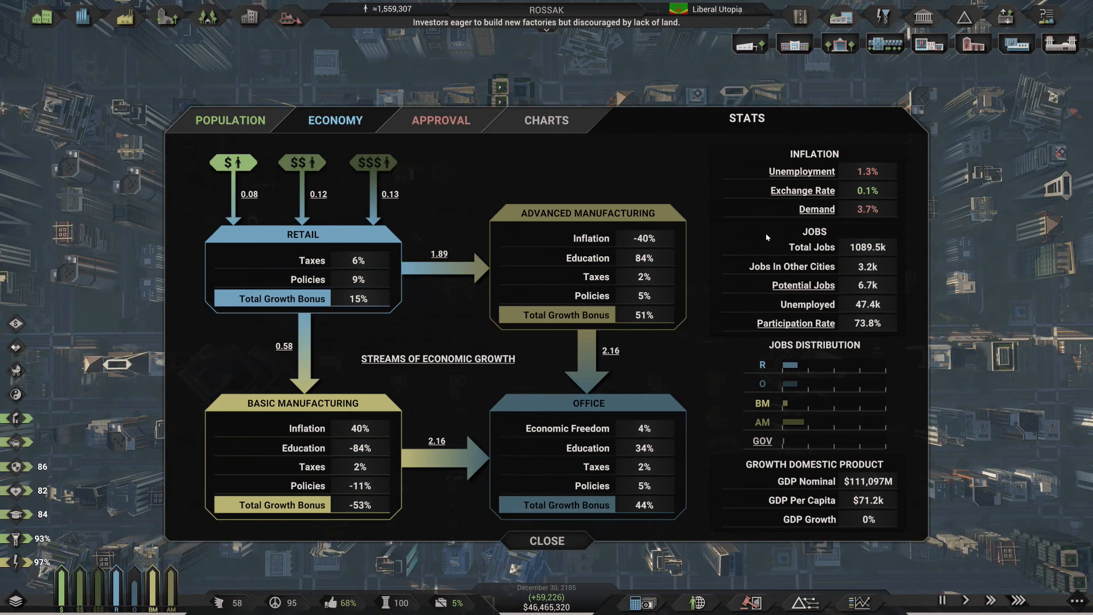
mouse_move(437, 359)
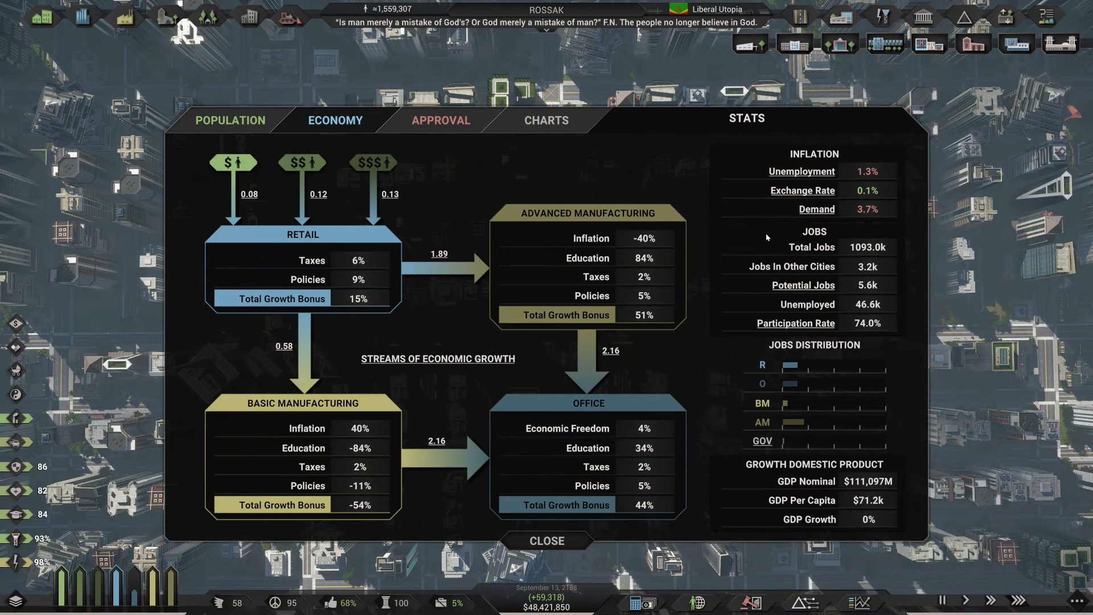
mouse_move(796, 322)
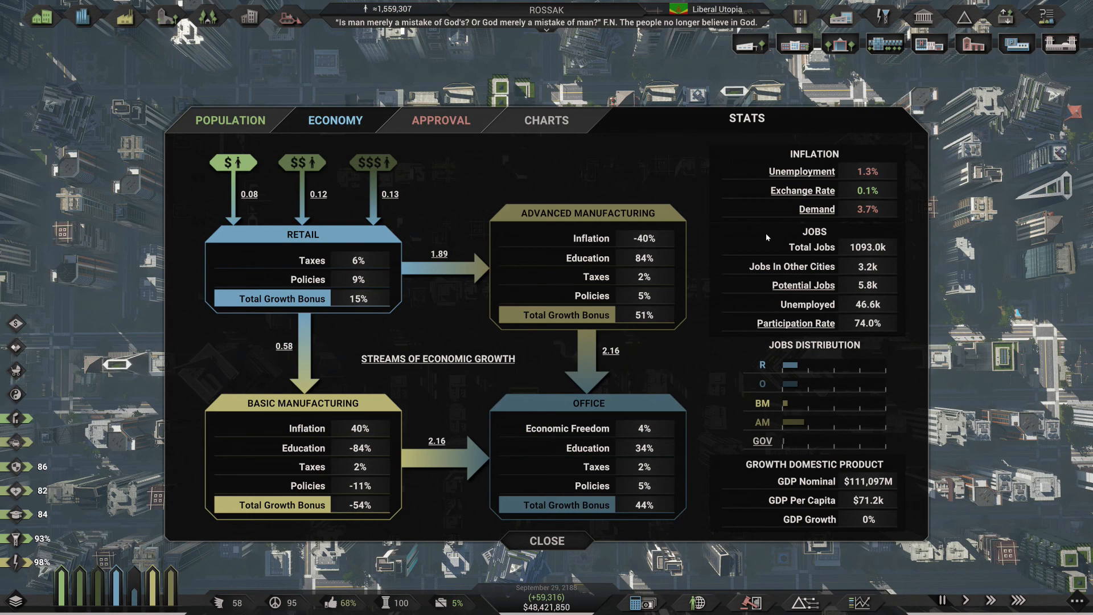
mouse_move(785, 407)
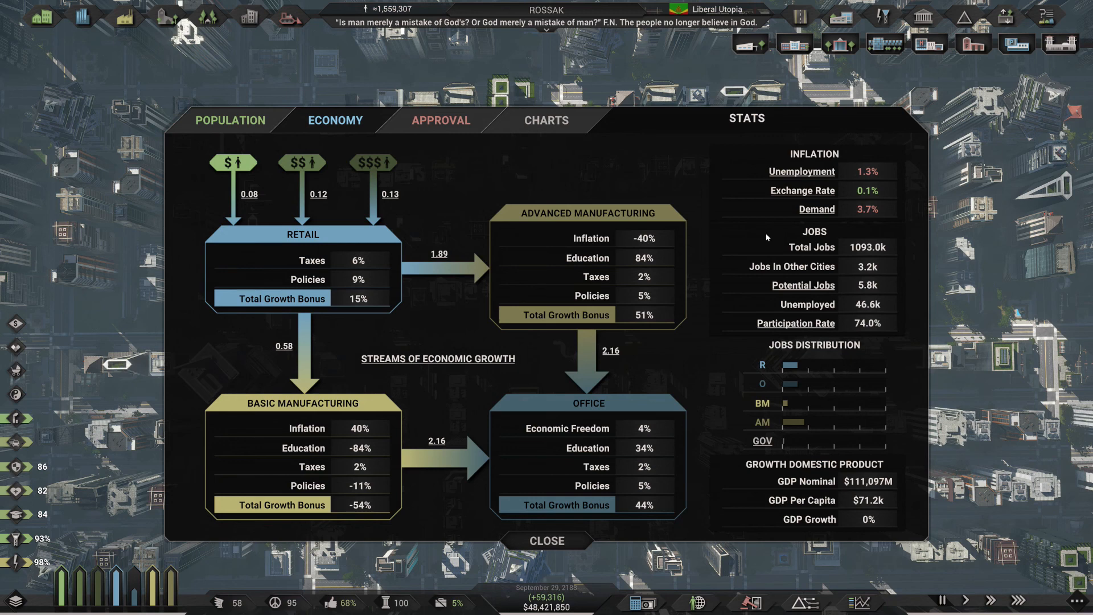
Show the Charts view and plot the yearly lower-class population reaching about 392,242.
left_click(440, 119)
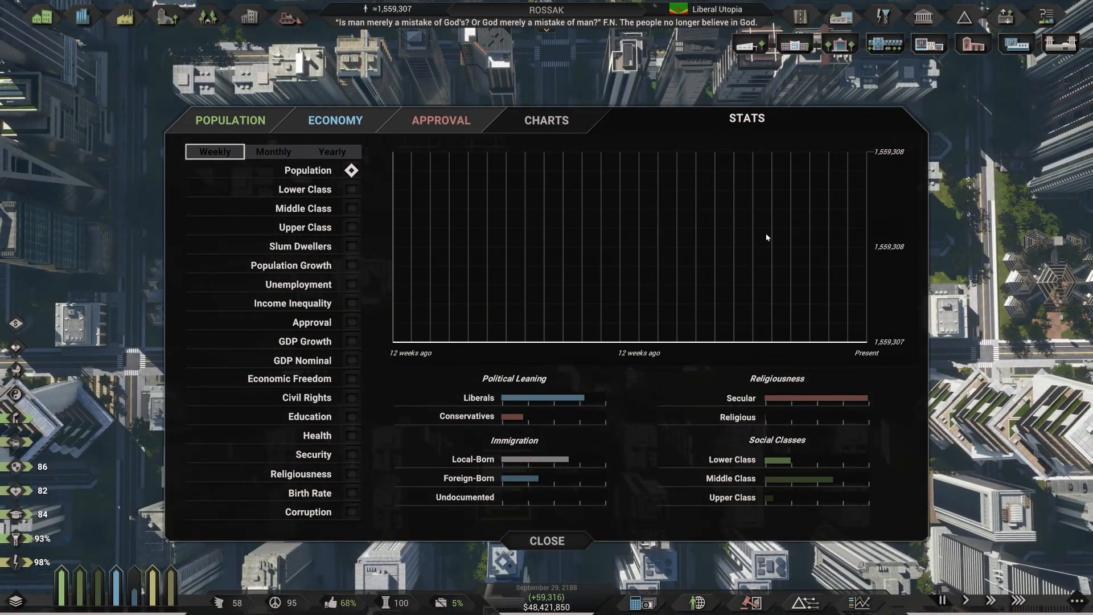
left_click(333, 152)
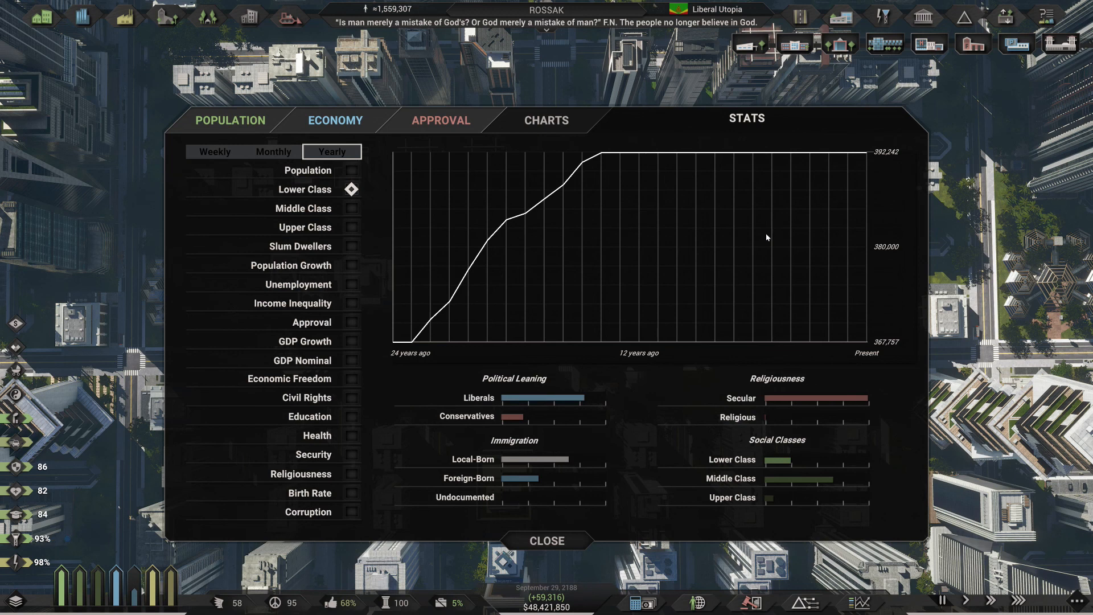
Chart middle class, upper class, slum dwellers, approval, civil rights and birth rate in turn.
left_click(303, 207)
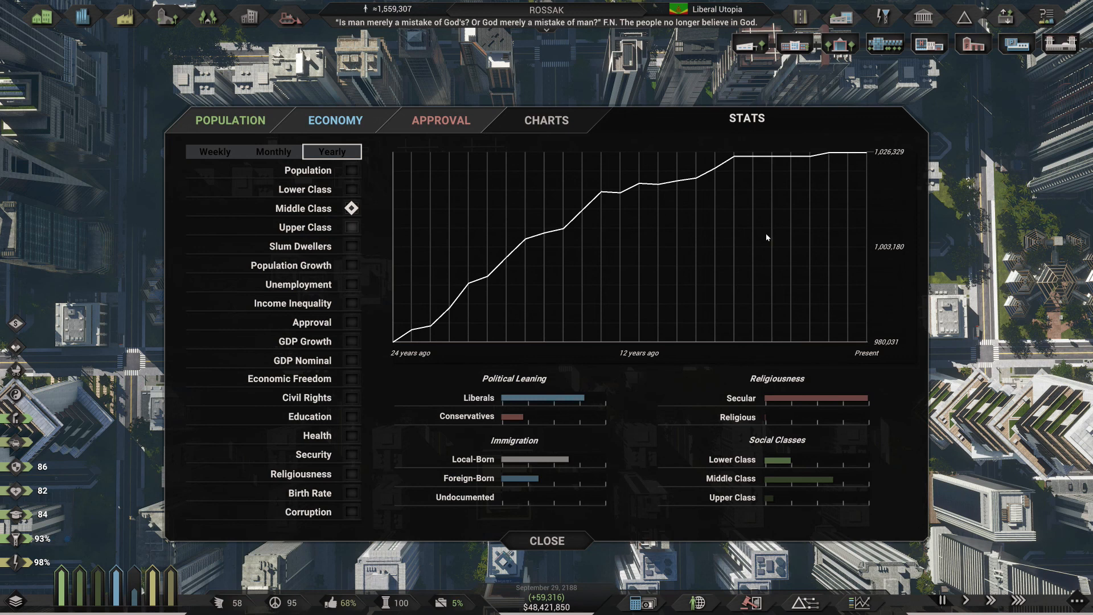
left_click(305, 226)
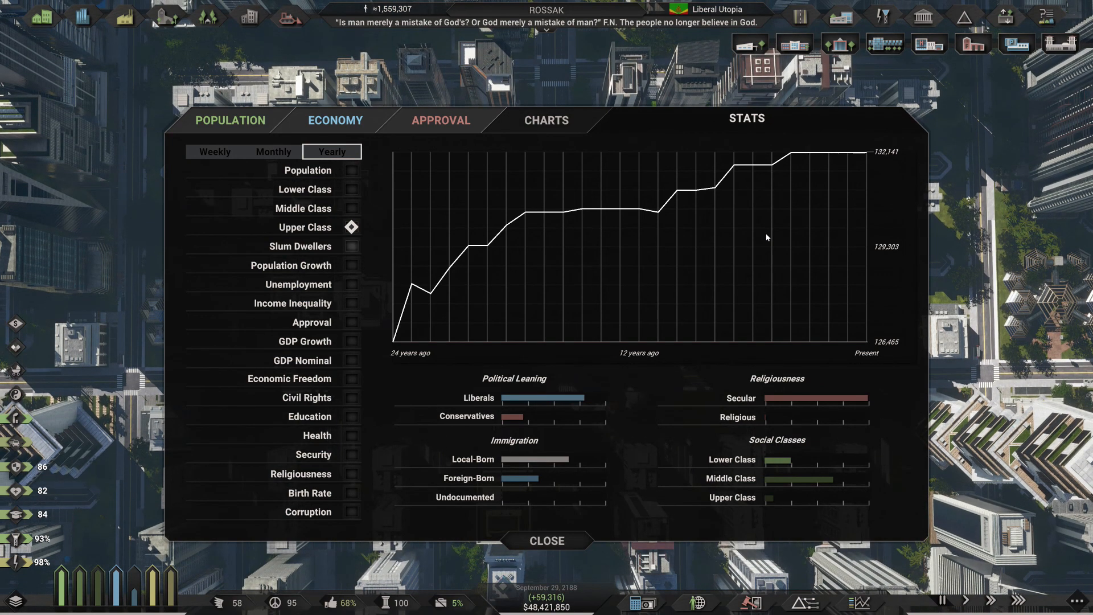
left_click(301, 246)
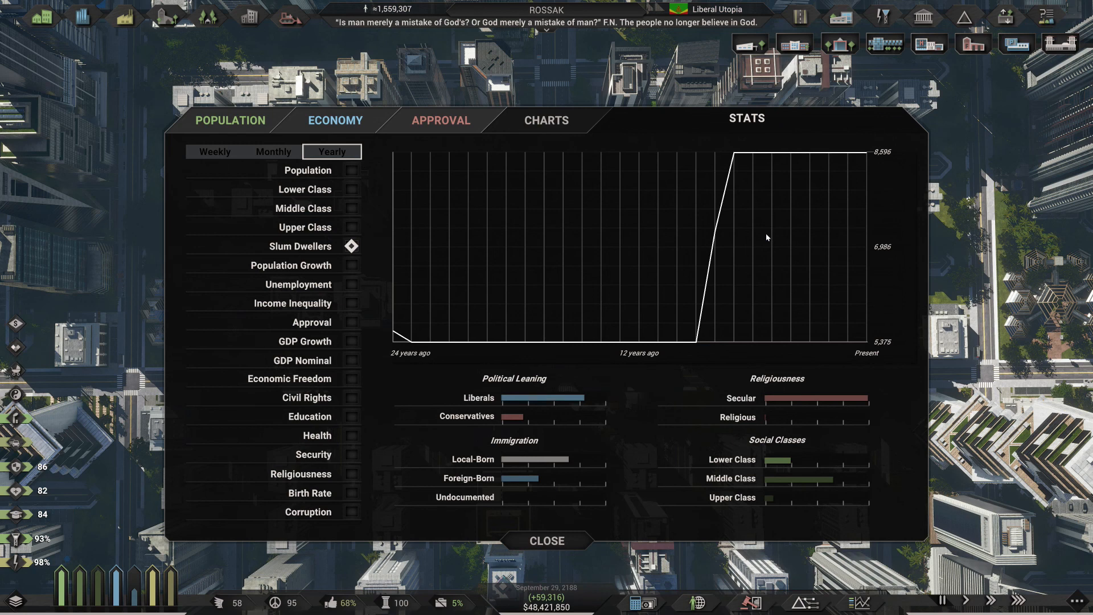
left_click(290, 265)
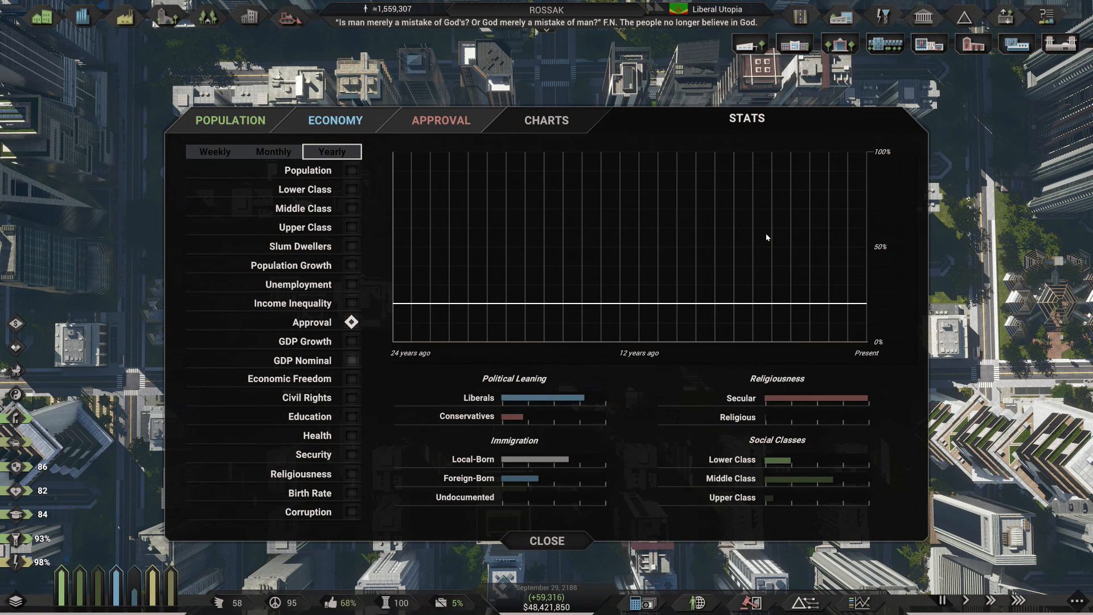
left_click(288, 378)
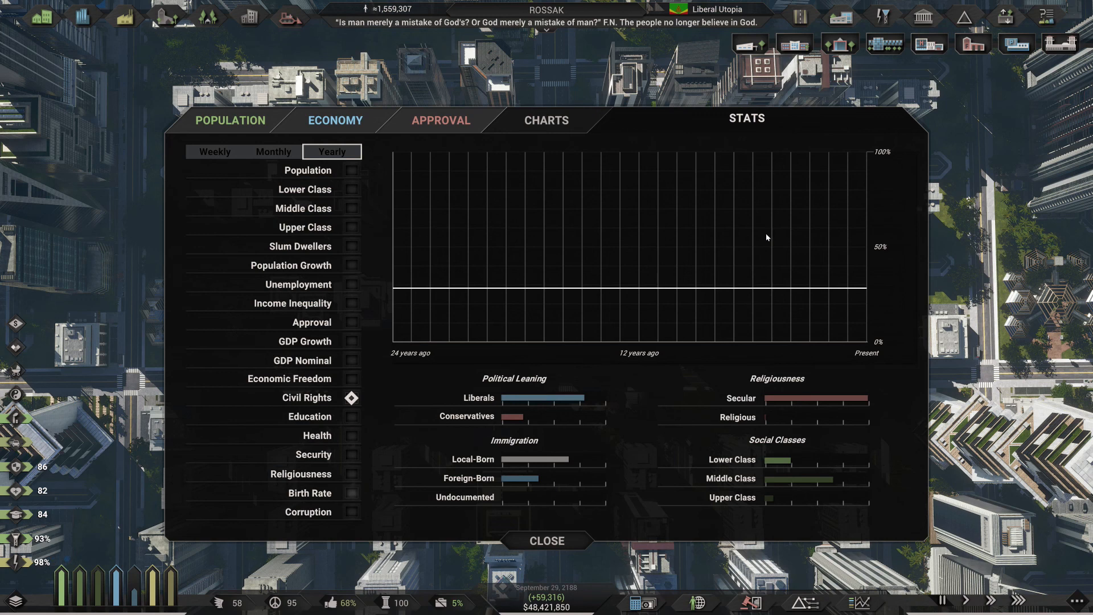
left_click(308, 493)
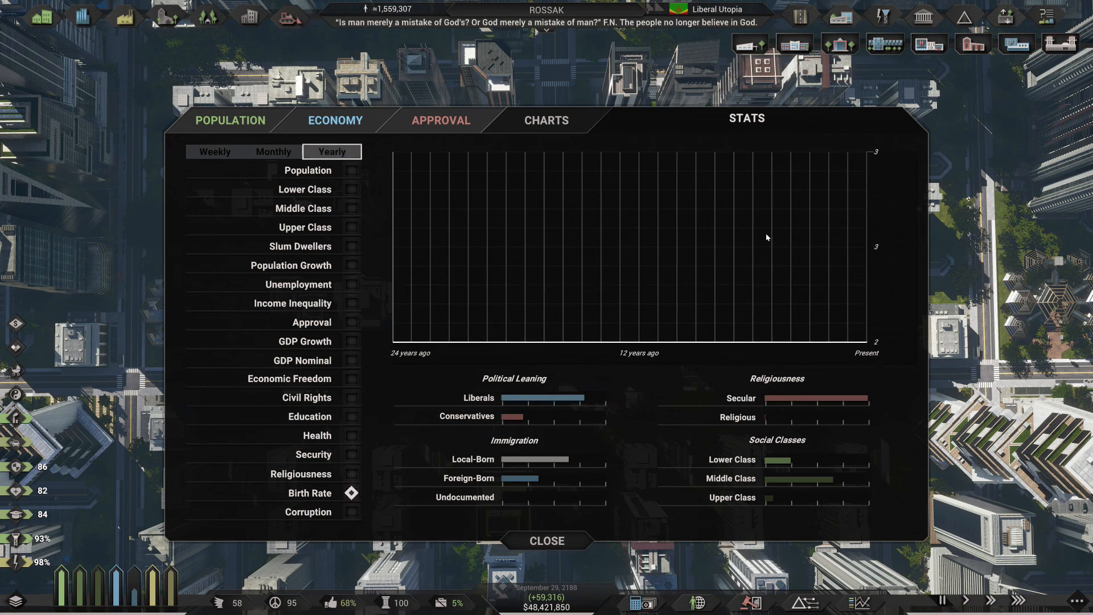
Plot Rossak's population history rising to 1,559,307, then return to the population overview.
left_click(308, 170)
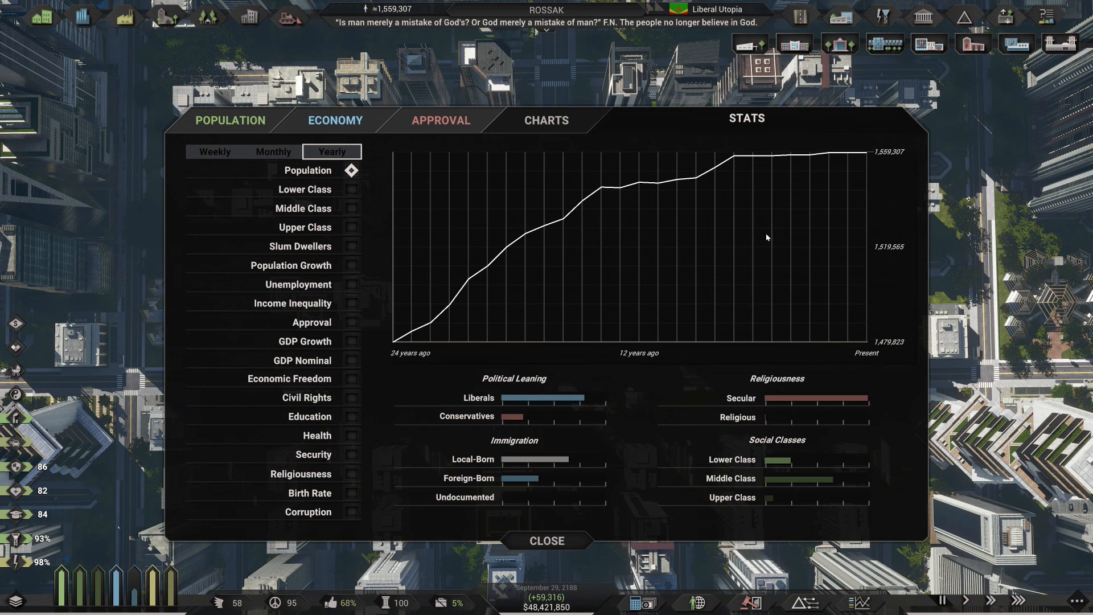
left_click(547, 539)
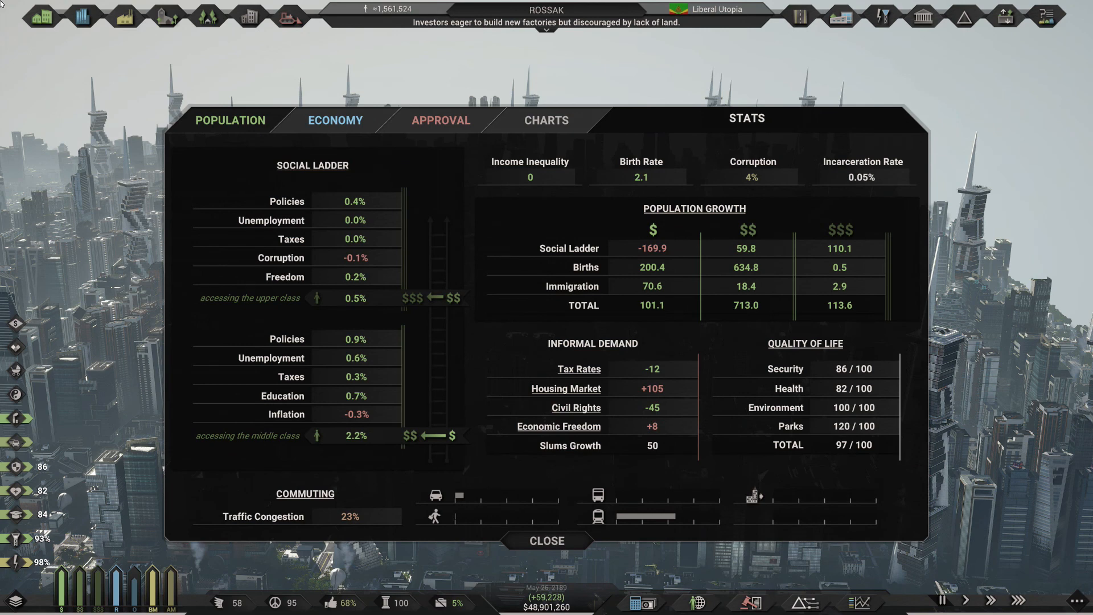
mouse_move(566, 388)
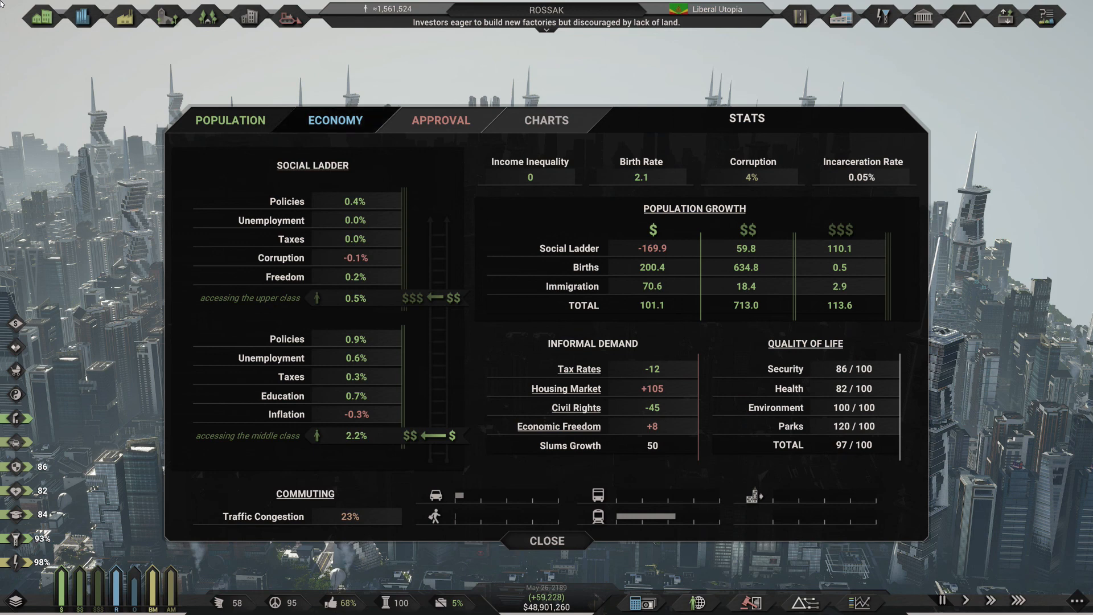
Switch the stats to the economy breakdown with 1093.2k jobs and $111,032M GDP.
left_click(334, 120)
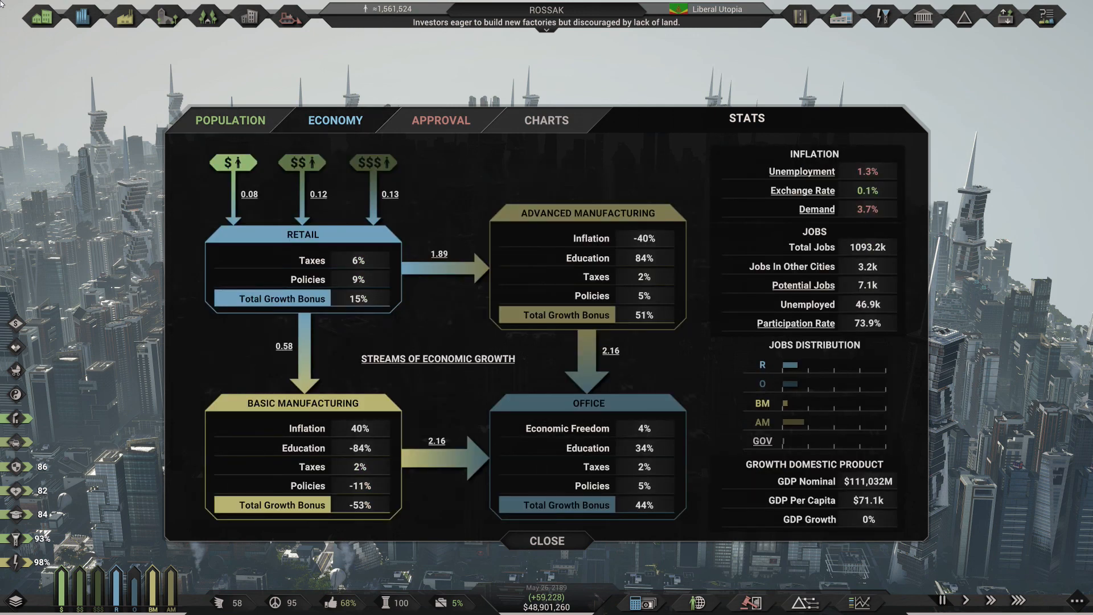
mouse_move(436, 441)
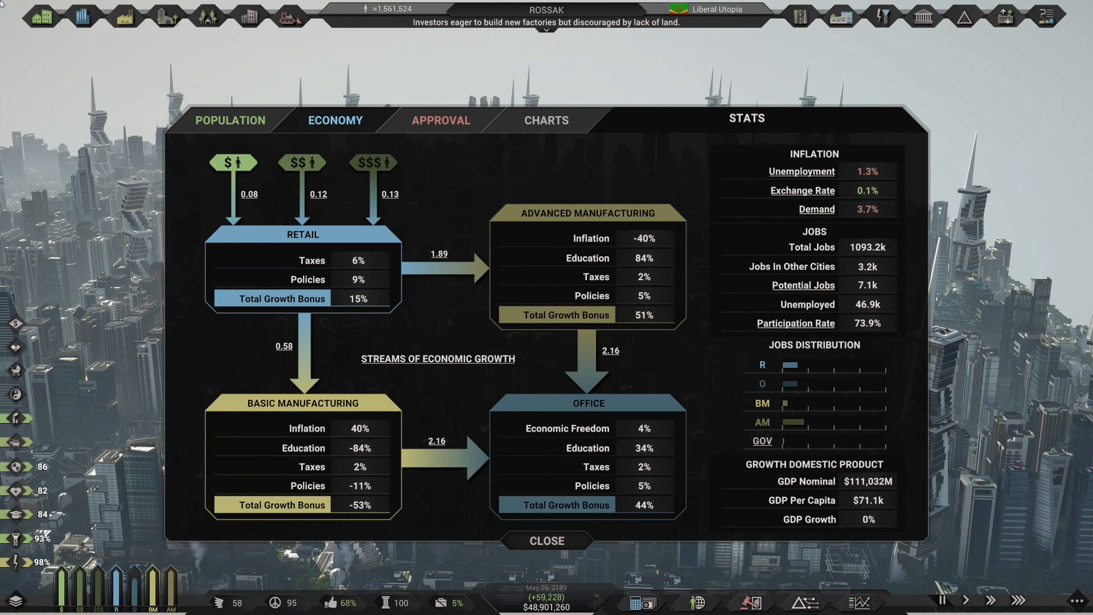
mouse_move(816, 209)
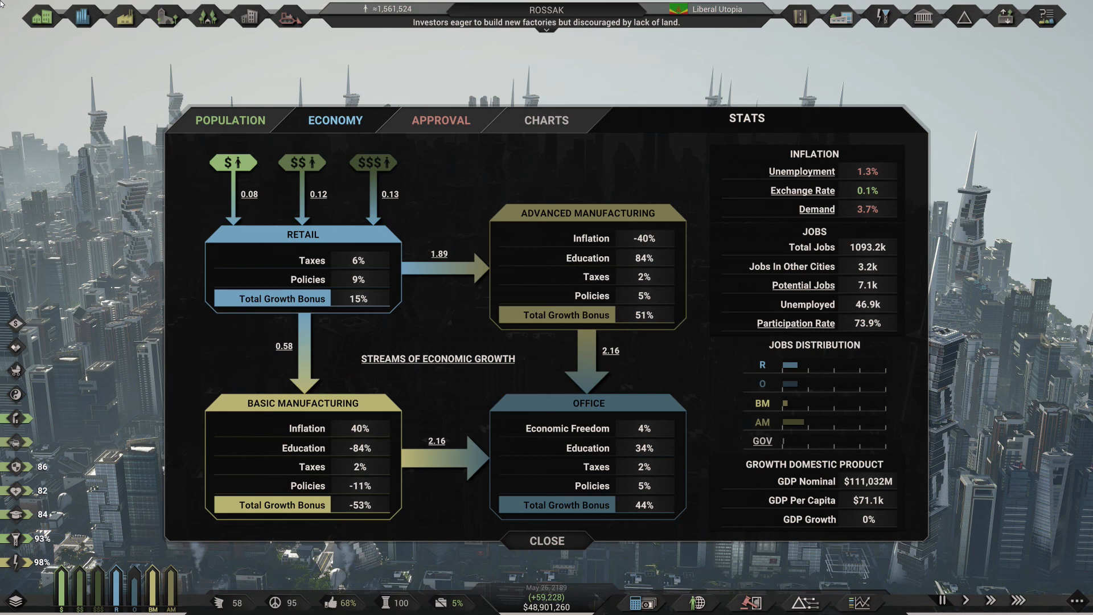
mouse_move(816, 210)
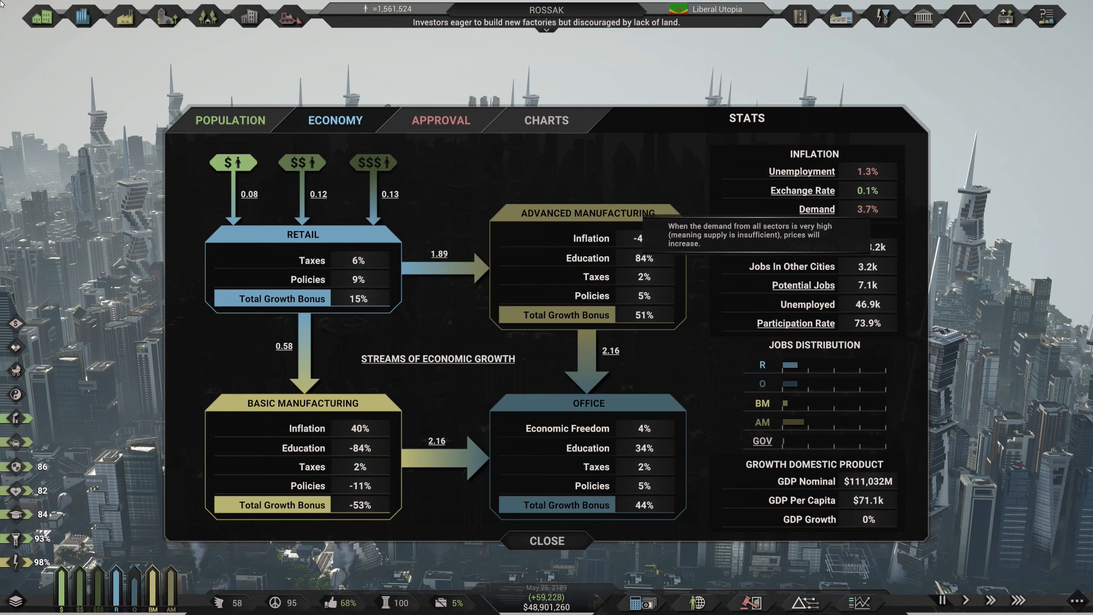
mouse_move(803, 190)
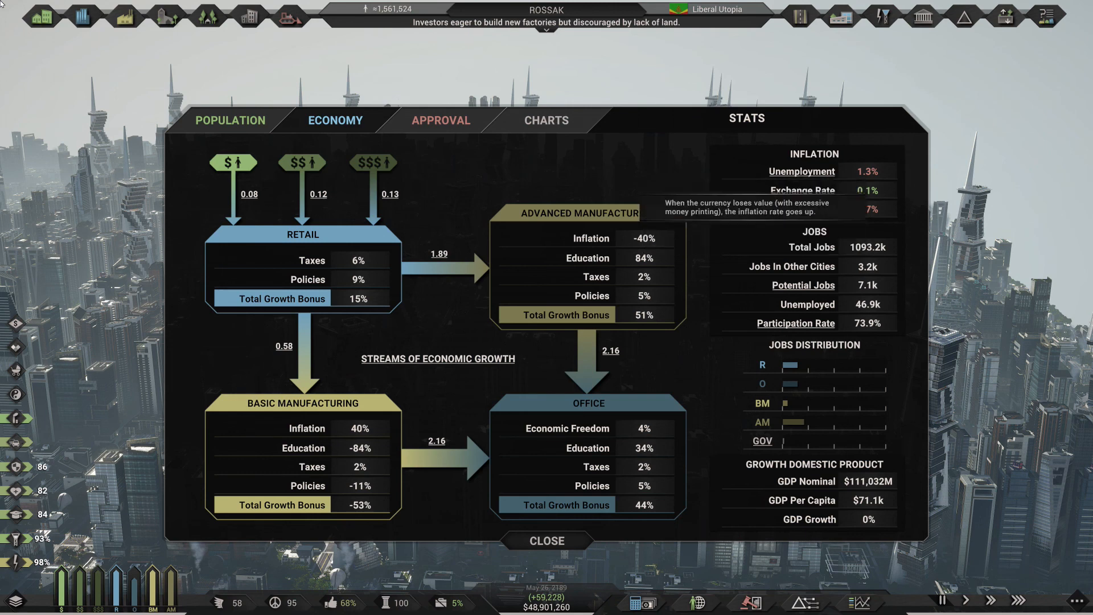
mouse_move(801, 171)
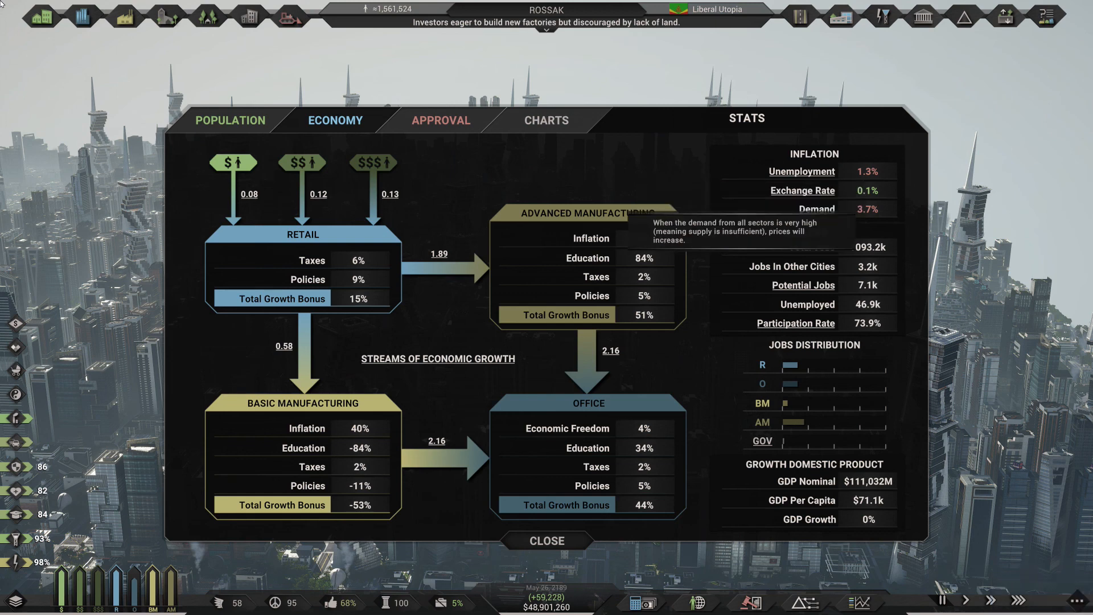
mouse_move(800, 172)
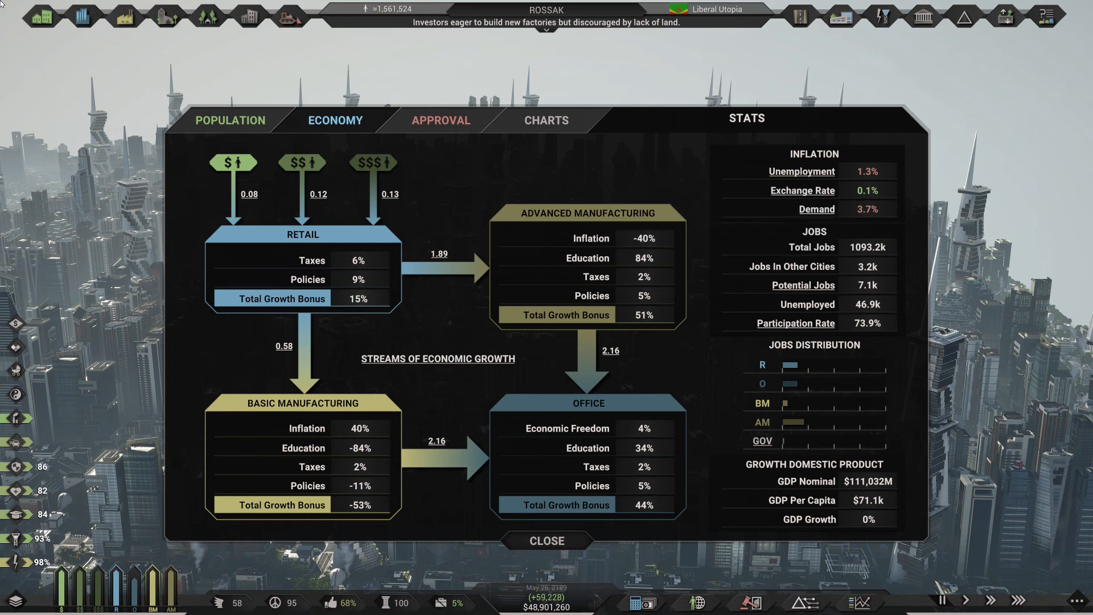
mouse_move(802, 284)
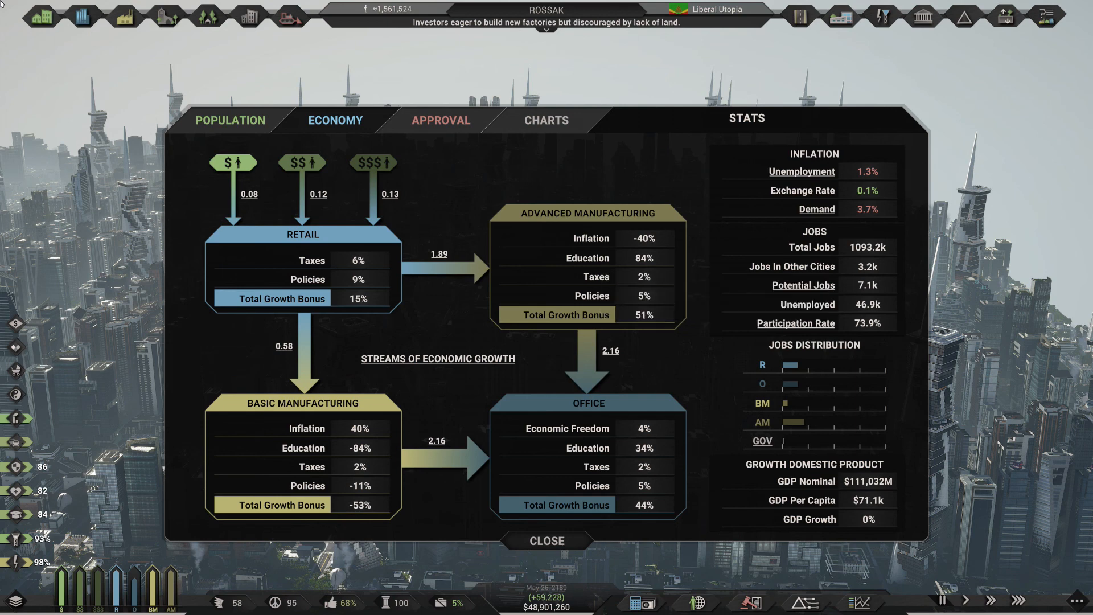
mouse_move(802, 284)
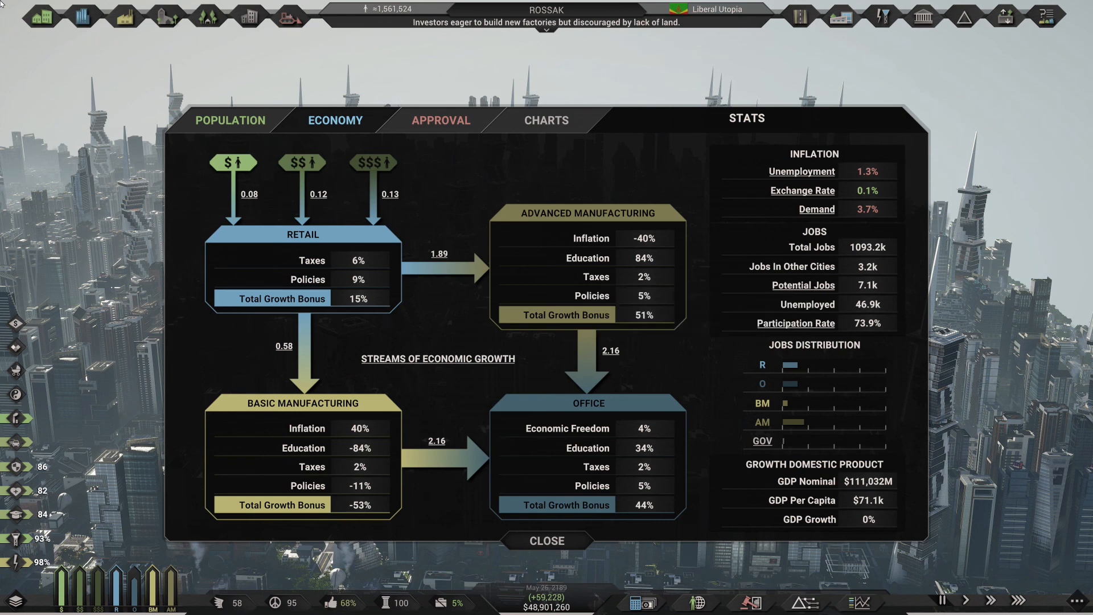
mouse_move(802, 285)
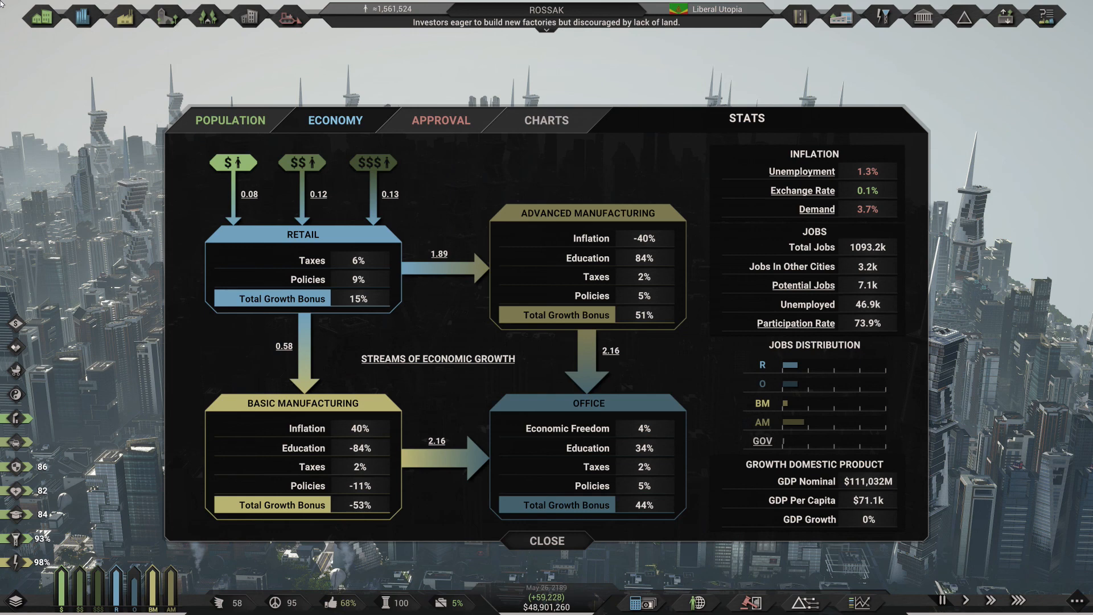
mouse_move(802, 284)
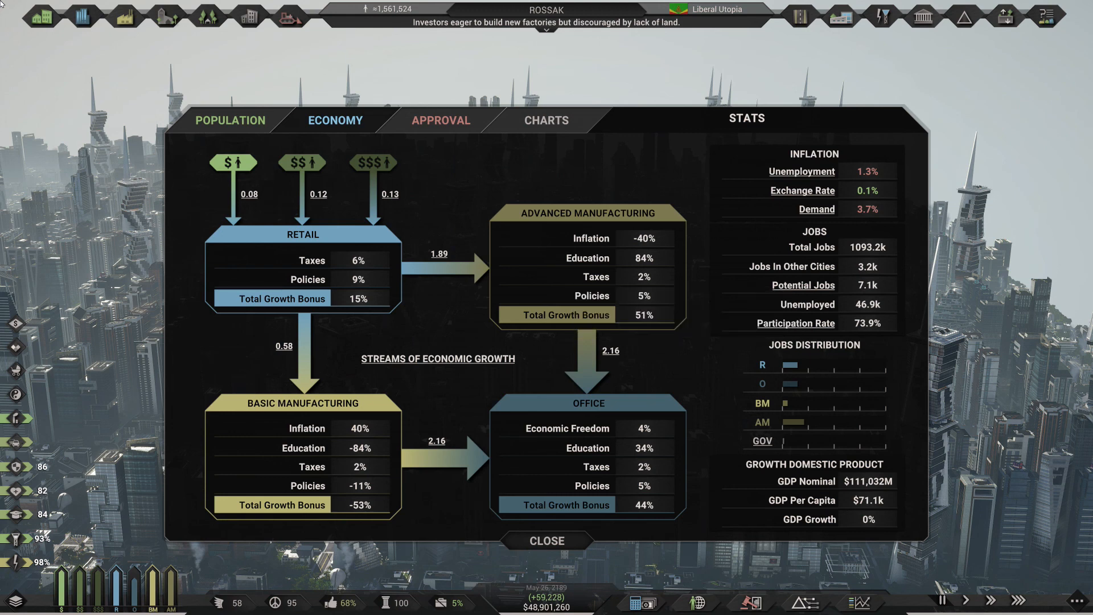
mouse_move(802, 285)
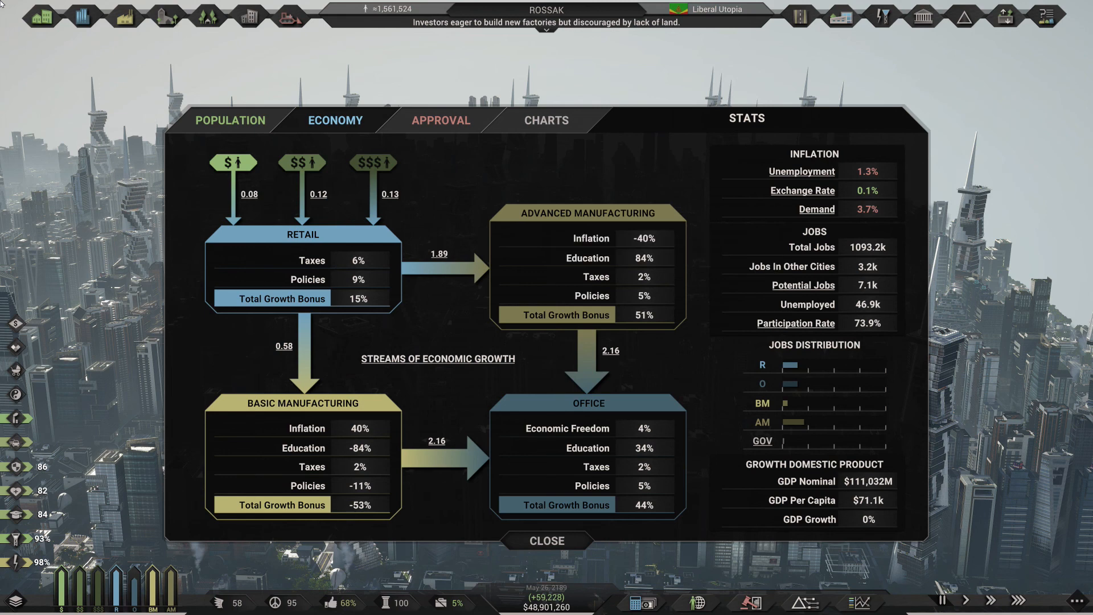
mouse_move(803, 285)
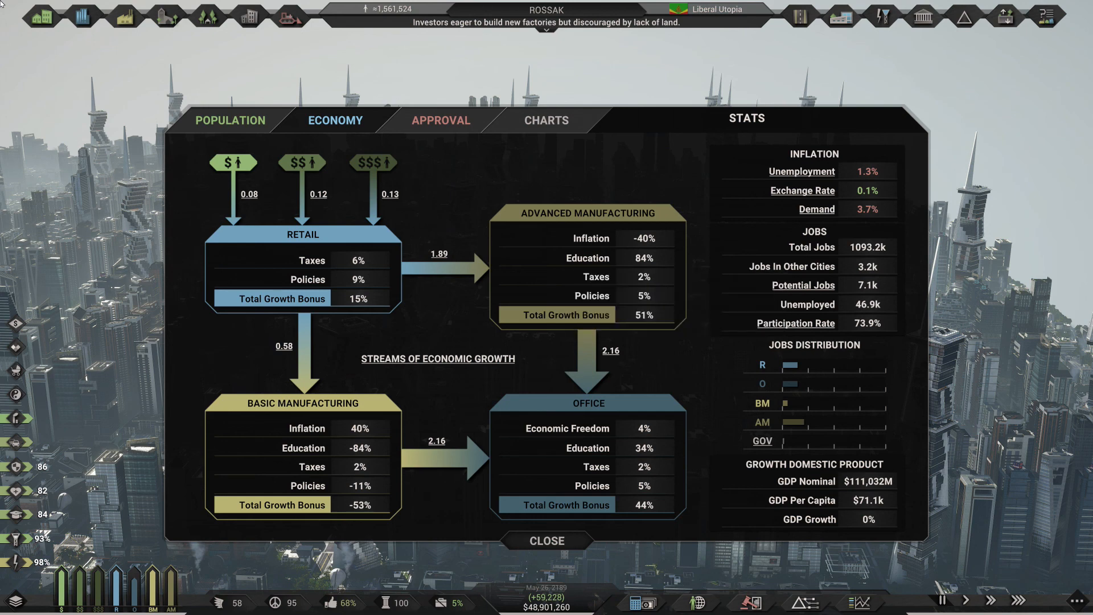
left_click(440, 120)
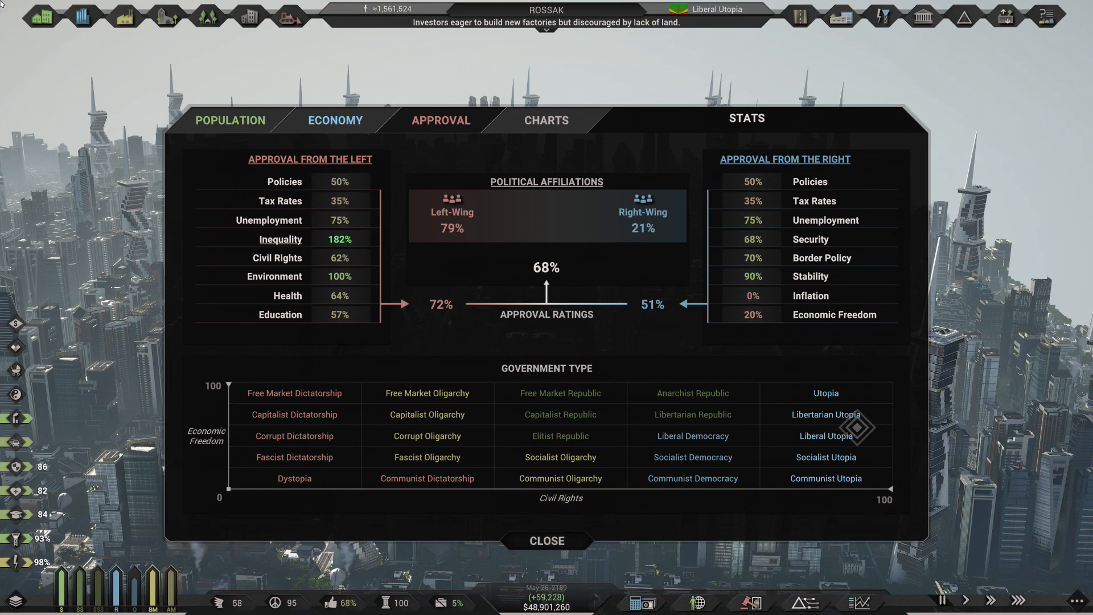
Close the approval statistics and return to Rossak's overhead city grid.
left_click(546, 539)
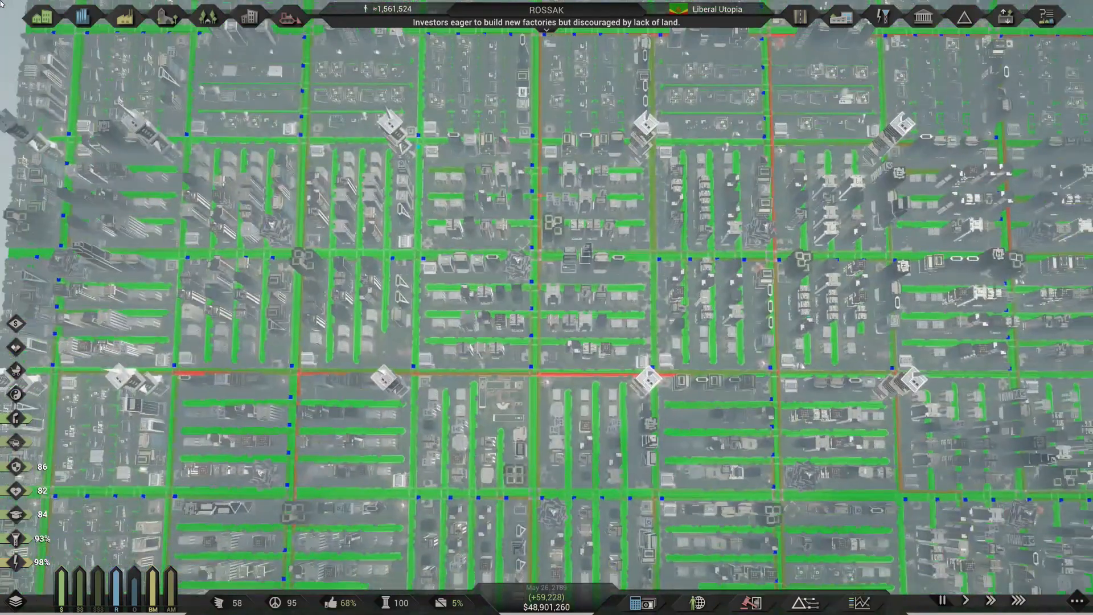
Close the population statistics over the traffic map, leaving the road grid view.
scroll("down", 3)
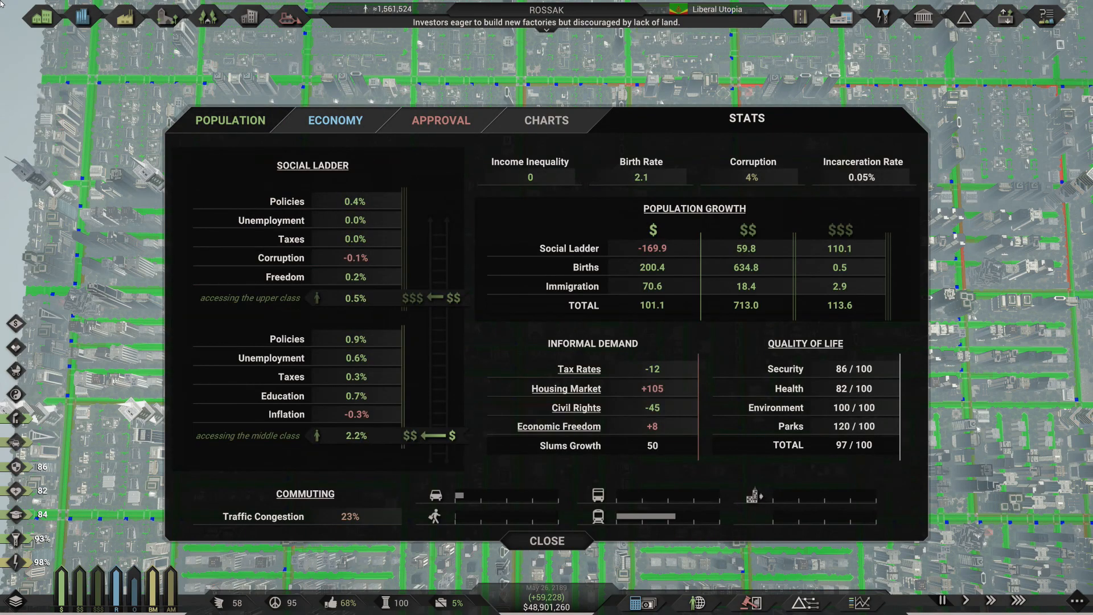
left_click(546, 540)
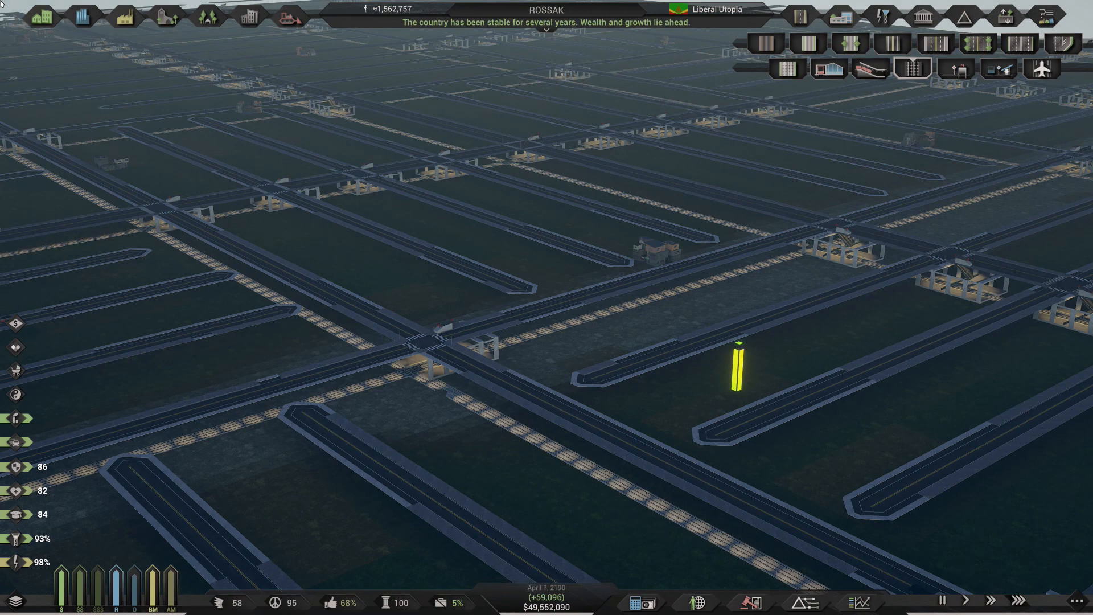
Zoom in on Rossak's downtown towers for a close skyline view.
scroll("down", 3)
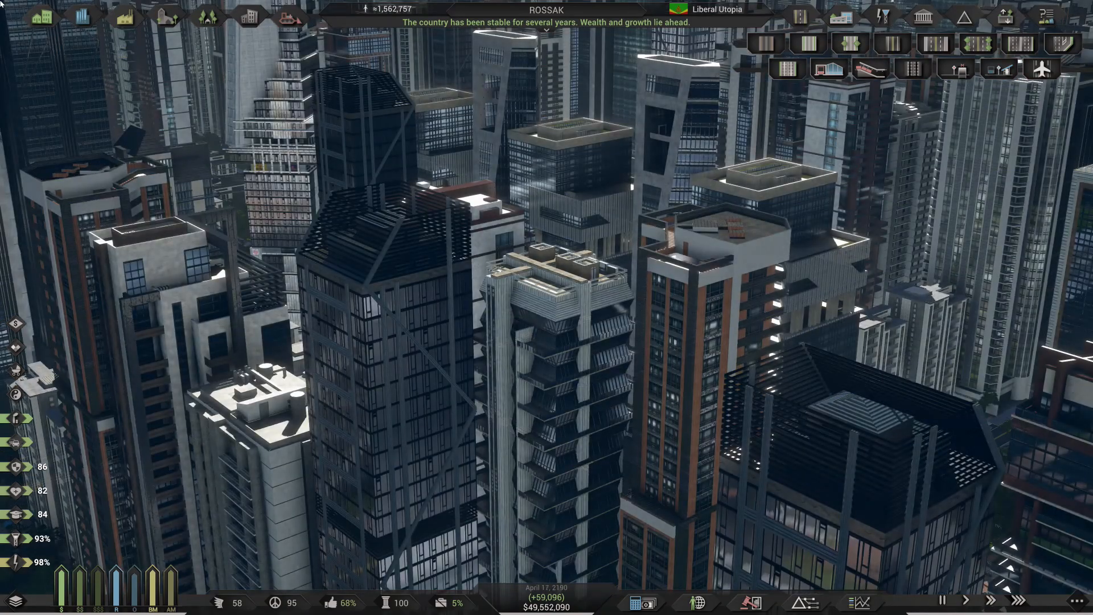